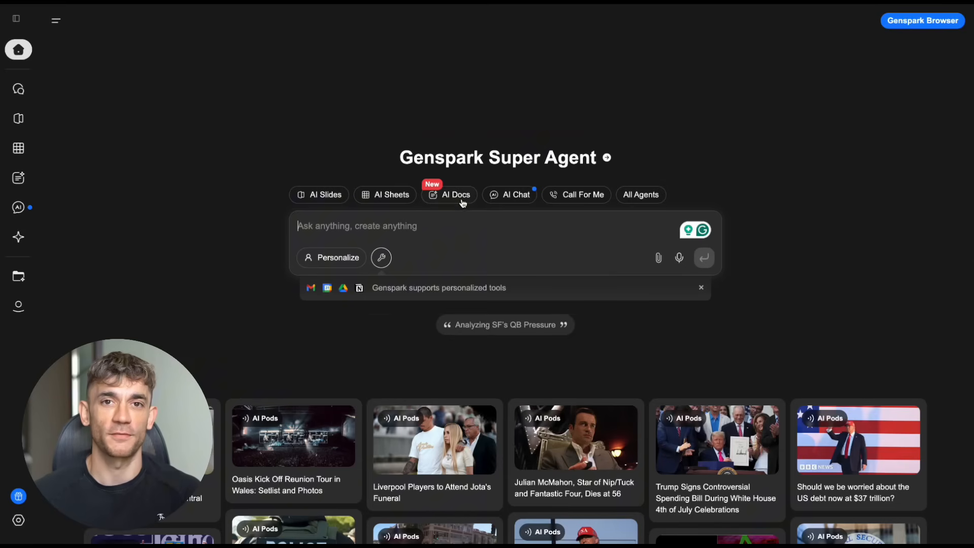
Step: Open AI Docs and send the competitive analysis report request
click(454, 194)
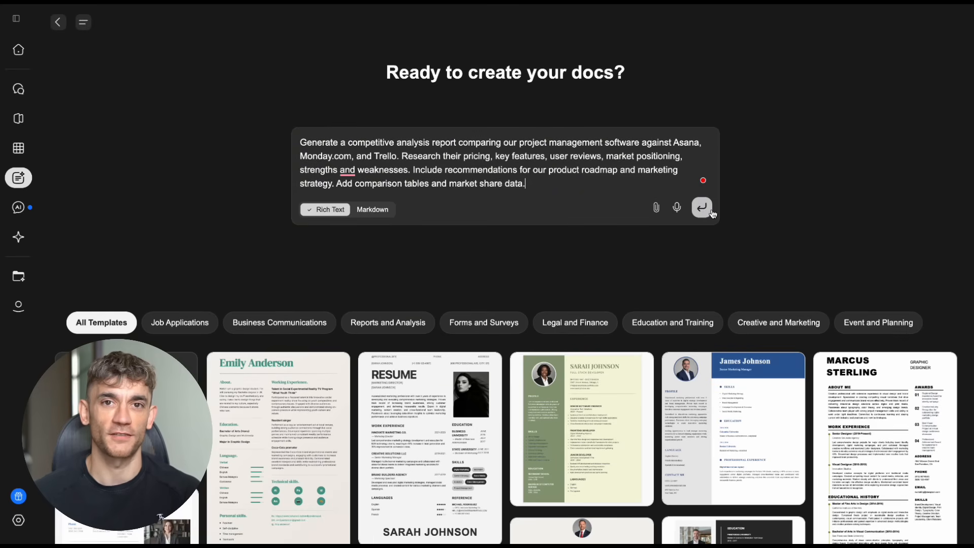
click(701, 208)
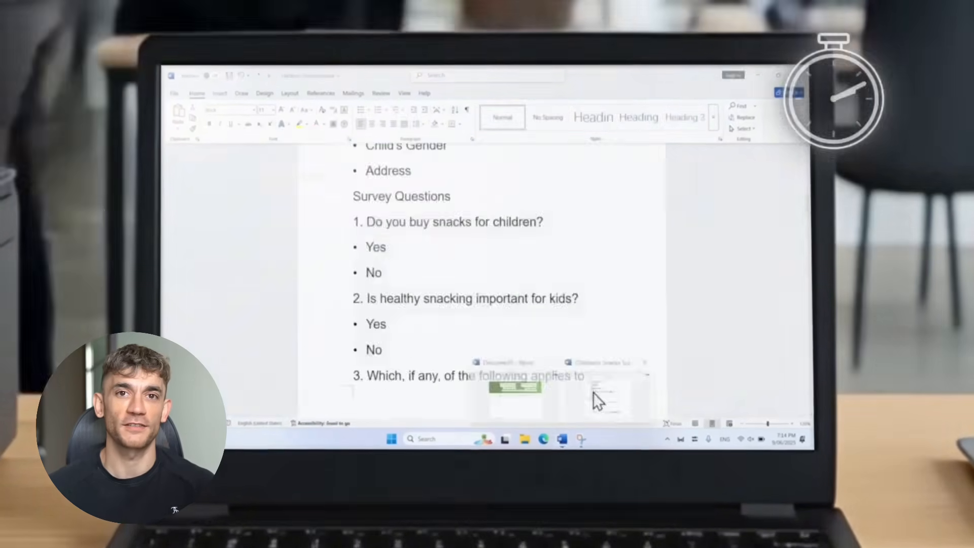
scroll(down, 3)
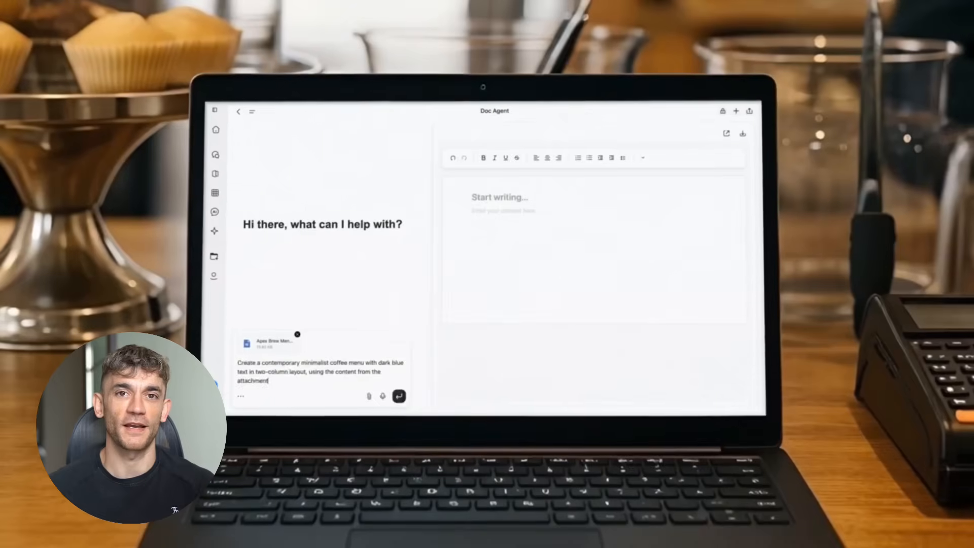
click(399, 396)
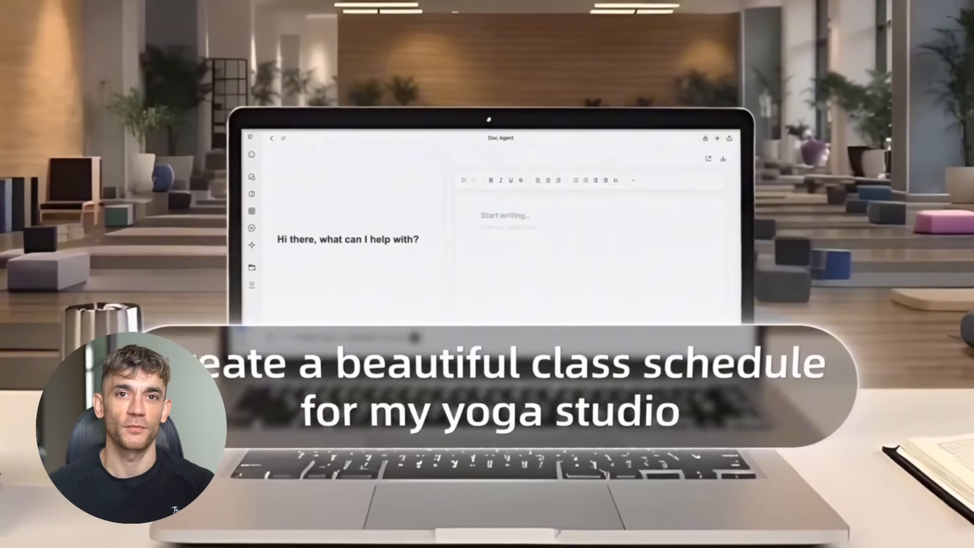
Step: Send the yoga class timetable prompt with a soft, feminine aesthetic and elegant typography
text(Design a yoga class timetable with a soft, feminine aesthetic featuring elegant typography and calming colors)
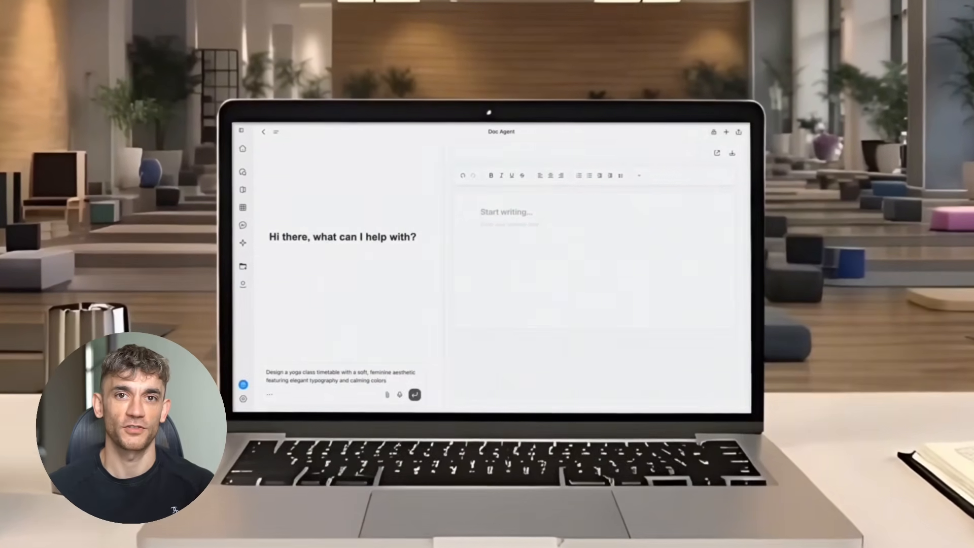
click(414, 395)
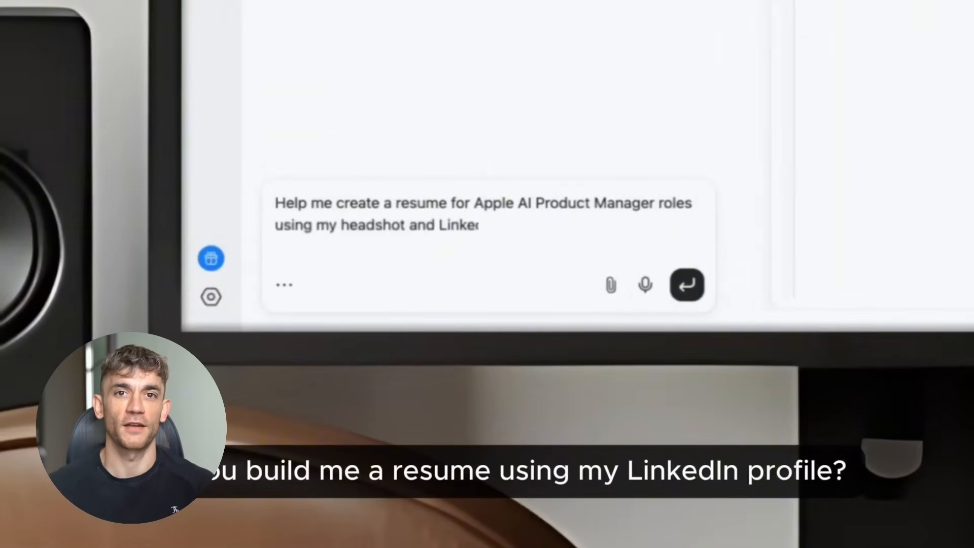
text(https://www.linkedin.com/in/JohnDoe/)
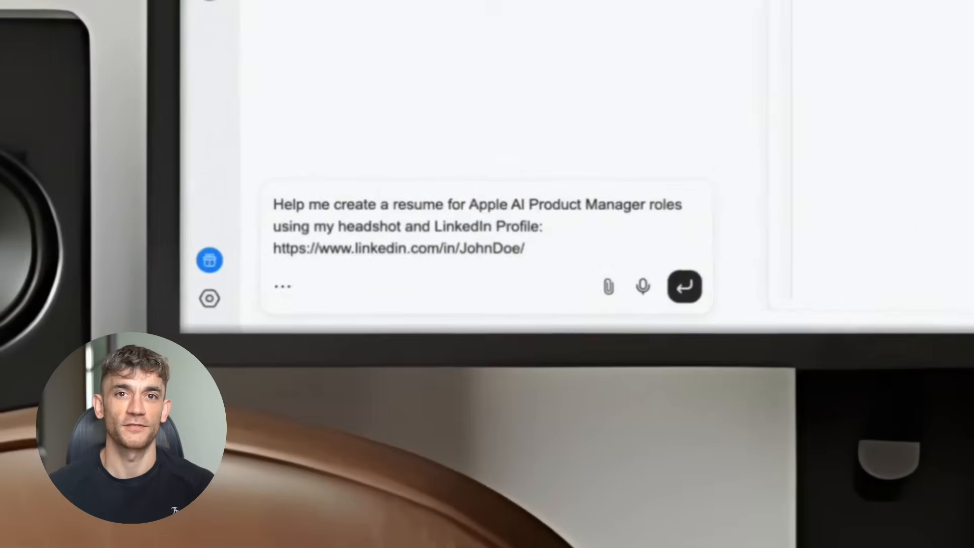
click(684, 286)
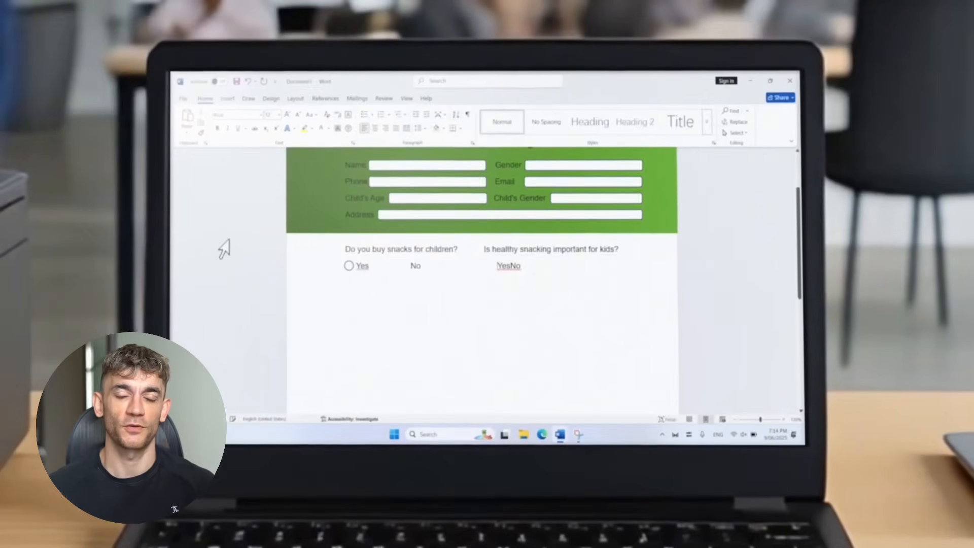
Step: Click in the snack survey form with its green details section and Yes/No choices
click(348, 266)
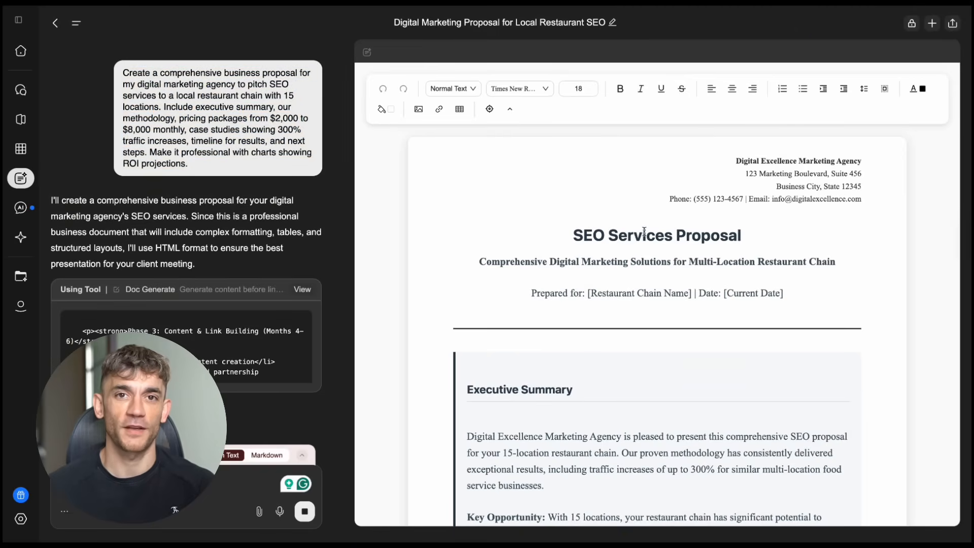
Step: Scroll through the SEO proposal's pricing packages, case studies, ROI chart, timeline table and next steps
scroll(down, 3)
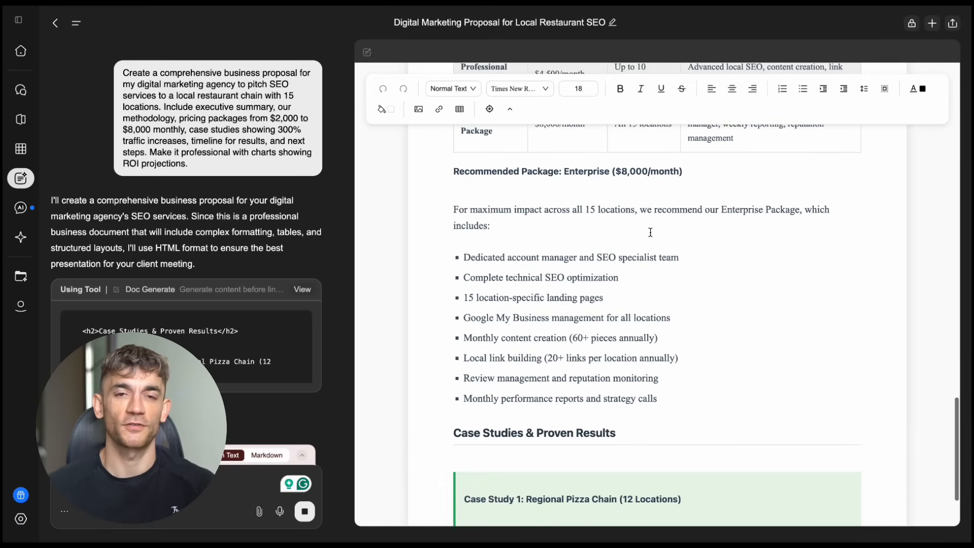
scroll(down, 3)
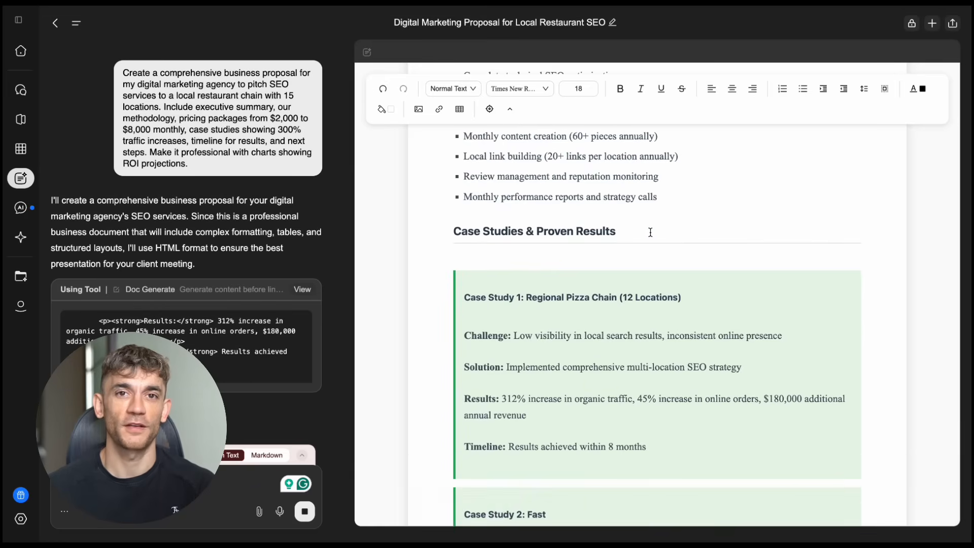
scroll(down, 3)
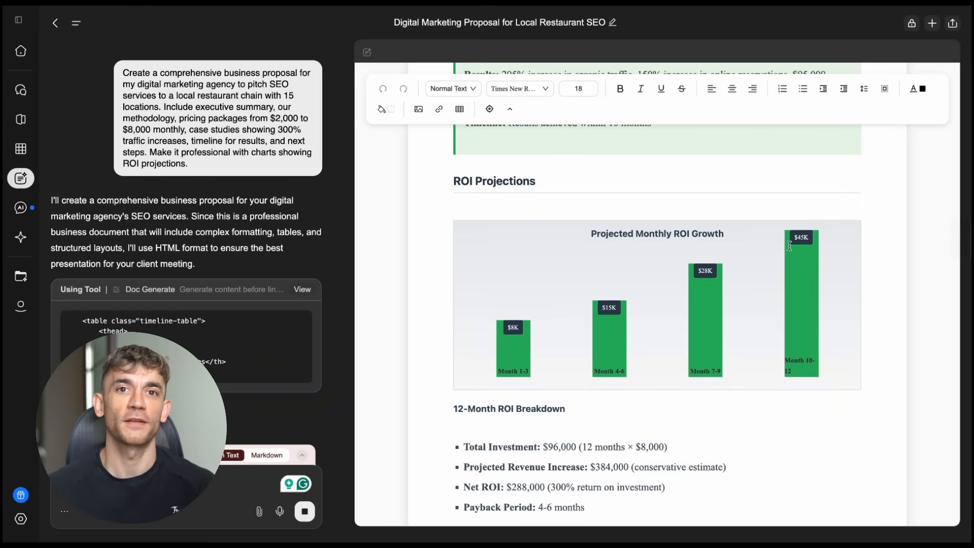
scroll(down, 3)
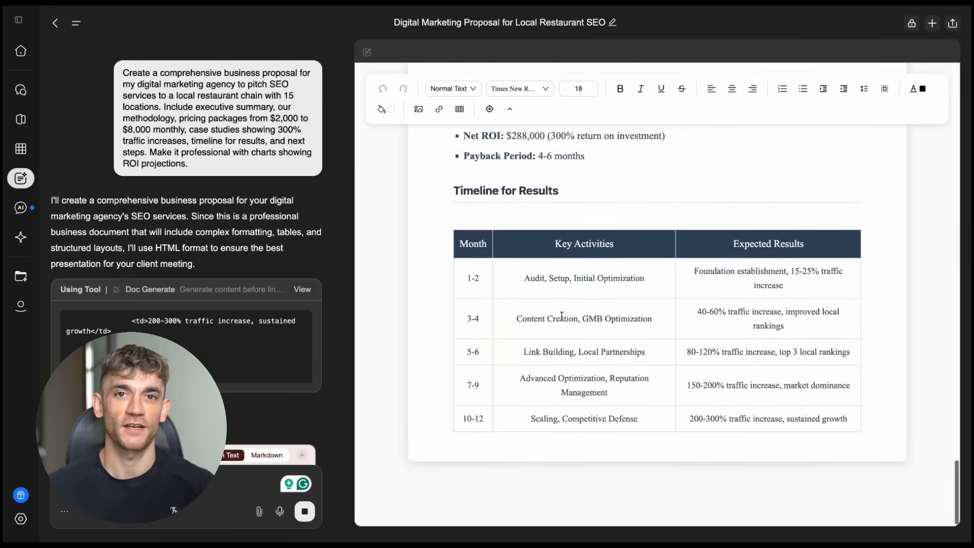
scroll(down, 3)
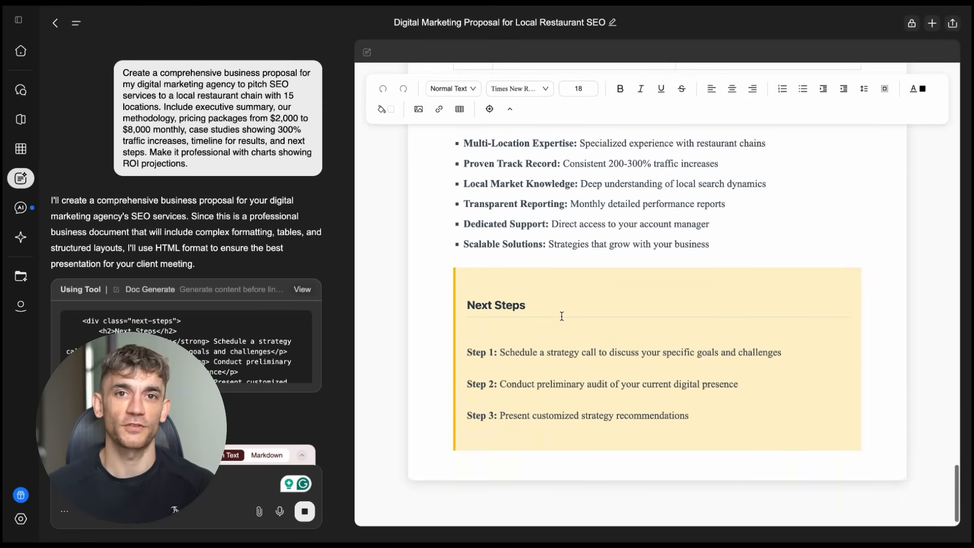
scroll(down, 3)
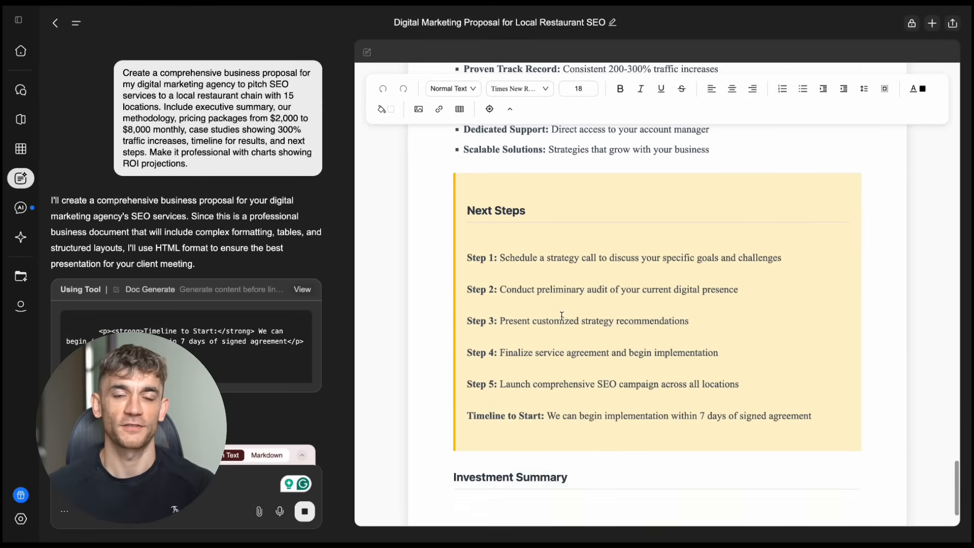
scroll(down, 3)
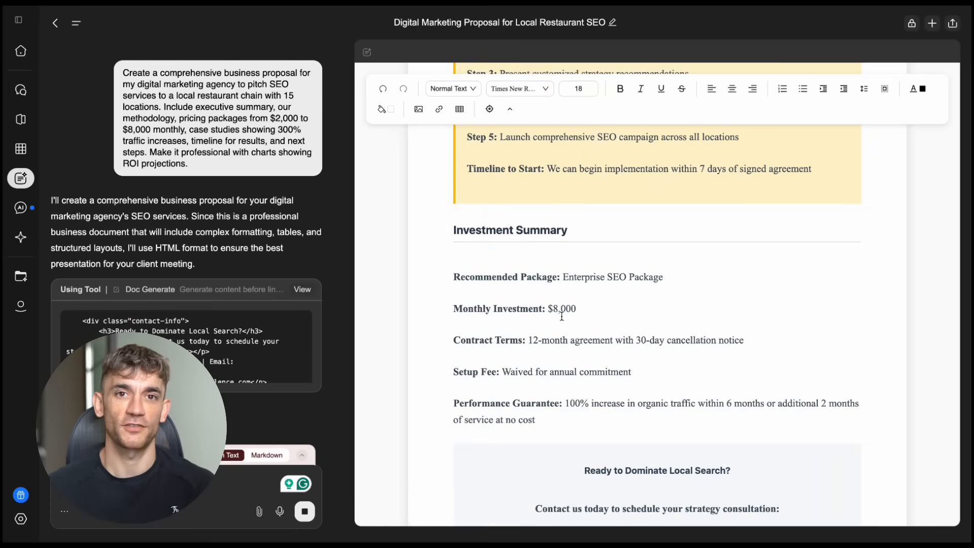
scroll(down, 3)
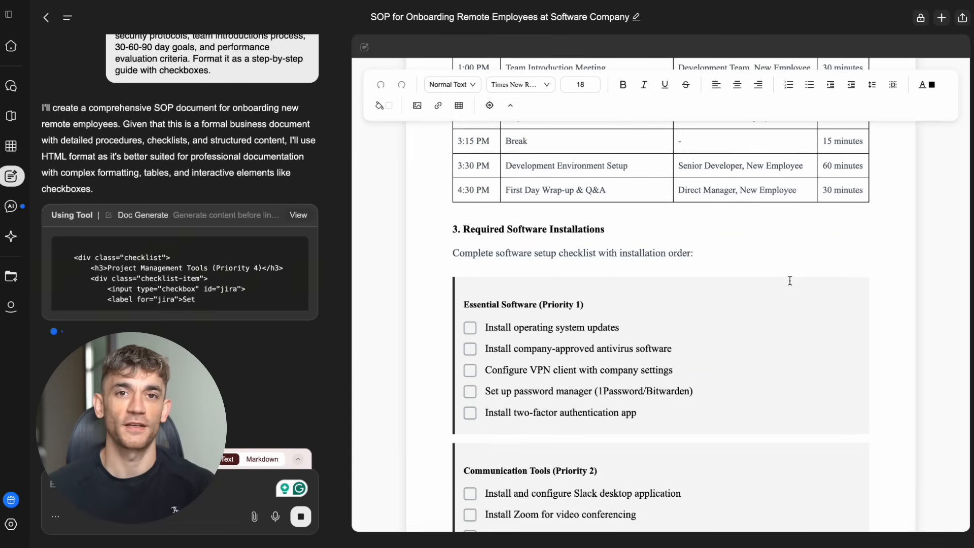
Step: Scroll down the onboarding SOP to the software, security and team introduction checklists
scroll(down, 3)
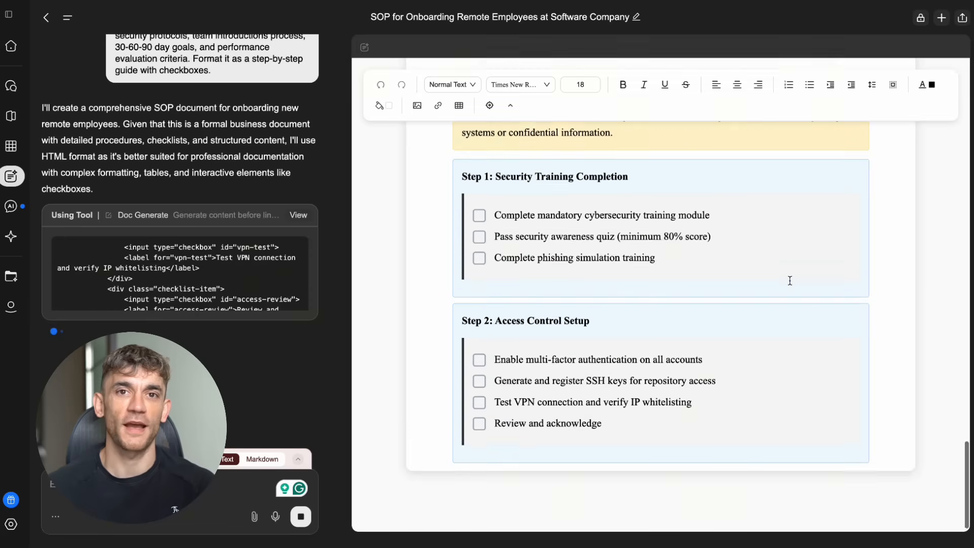
scroll(down, 3)
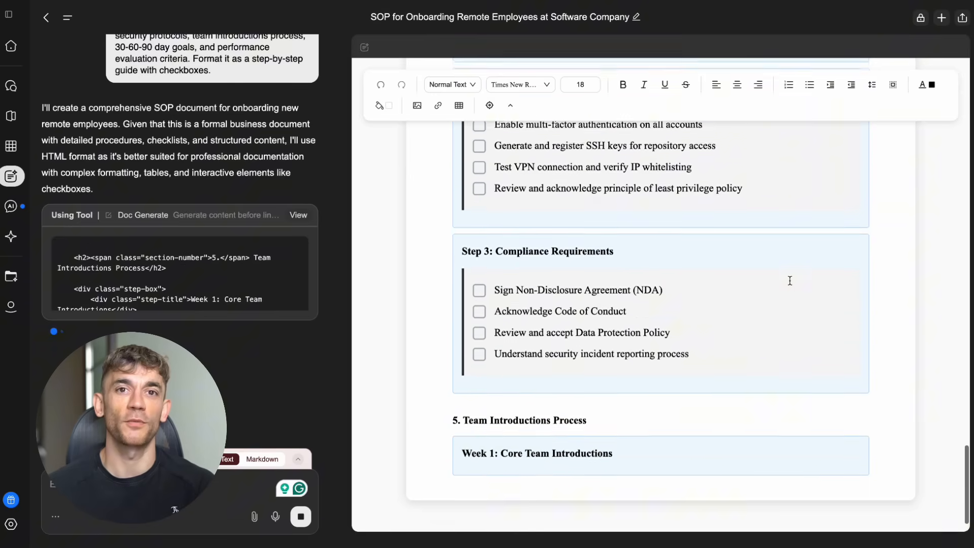
scroll(down, 3)
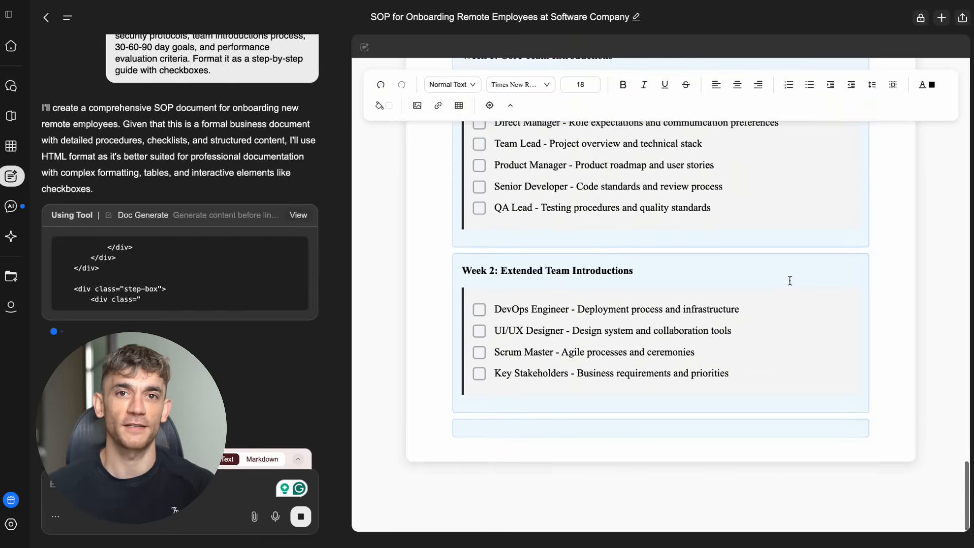
Step: Return to document creation and resubmit the Asana, Monday.com and Trello competitive analysis prompt
click(57, 16)
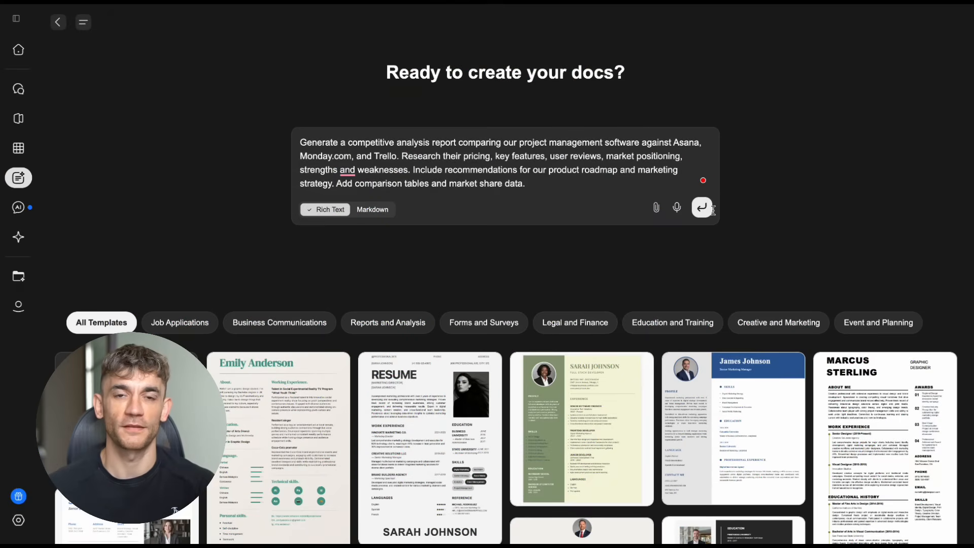
click(701, 207)
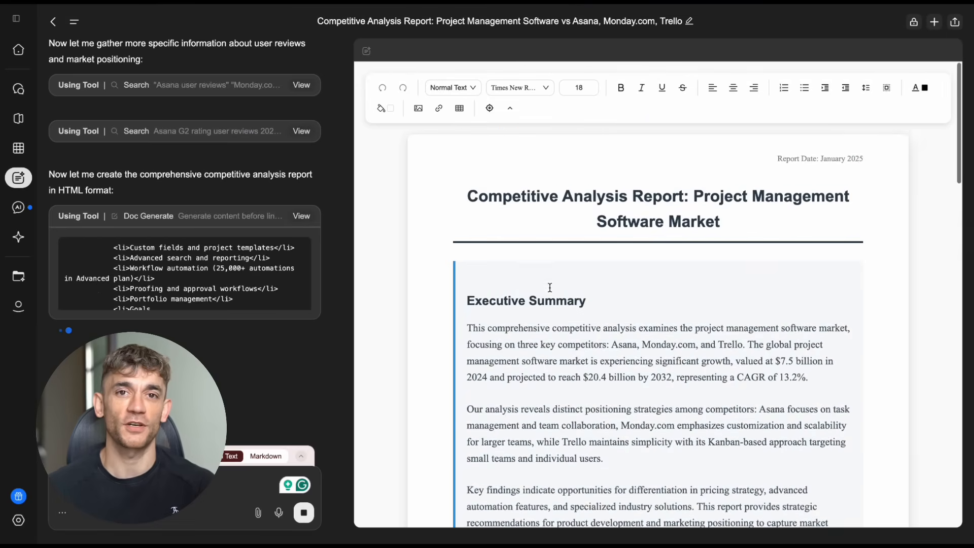
Step: Scroll the generating report down to its positioning table, market opportunities and conclusion
scroll(down, 3)
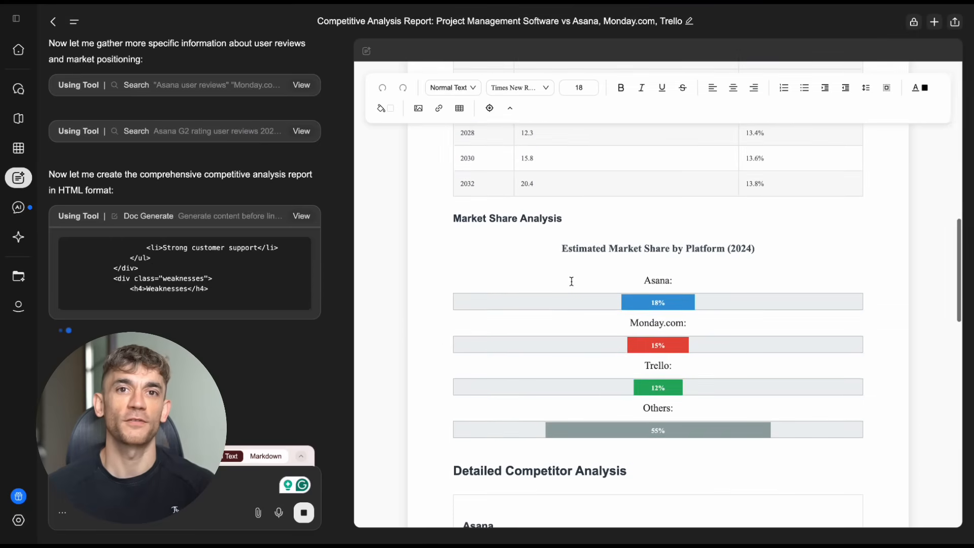
scroll(down, 3)
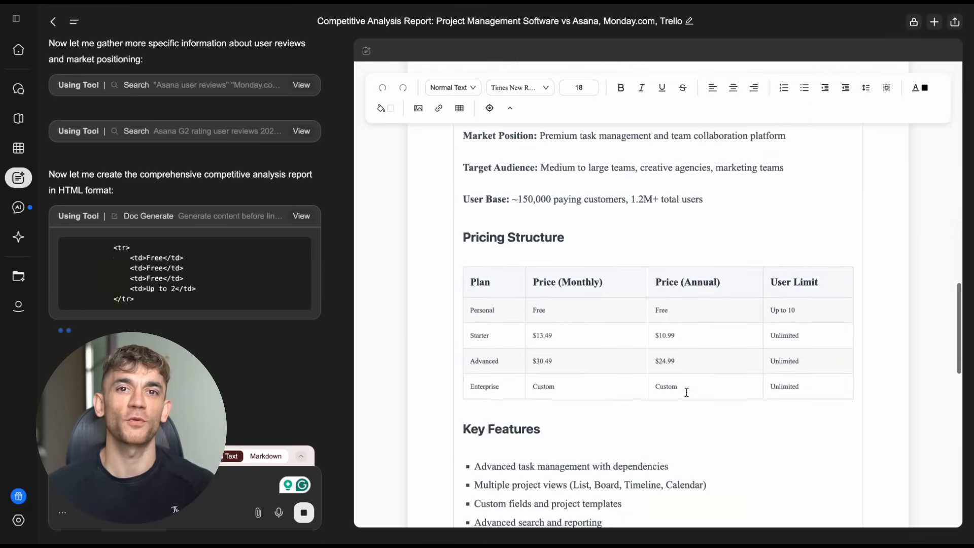
scroll(down, 3)
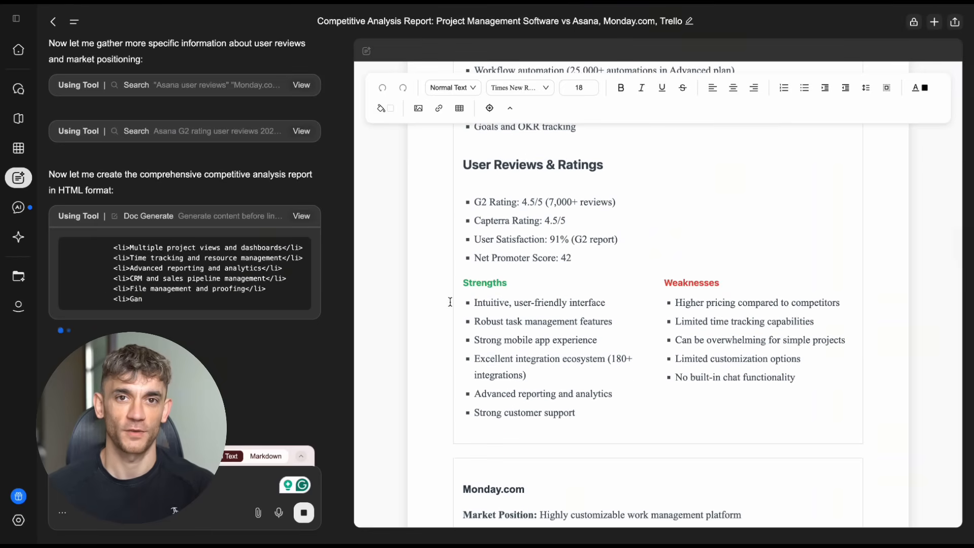
scroll(down, 3)
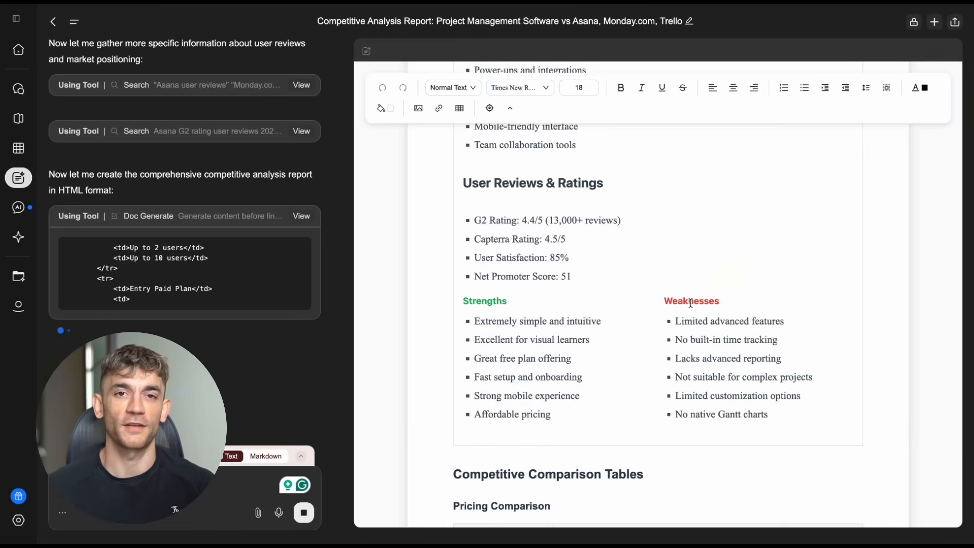
scroll(down, 3)
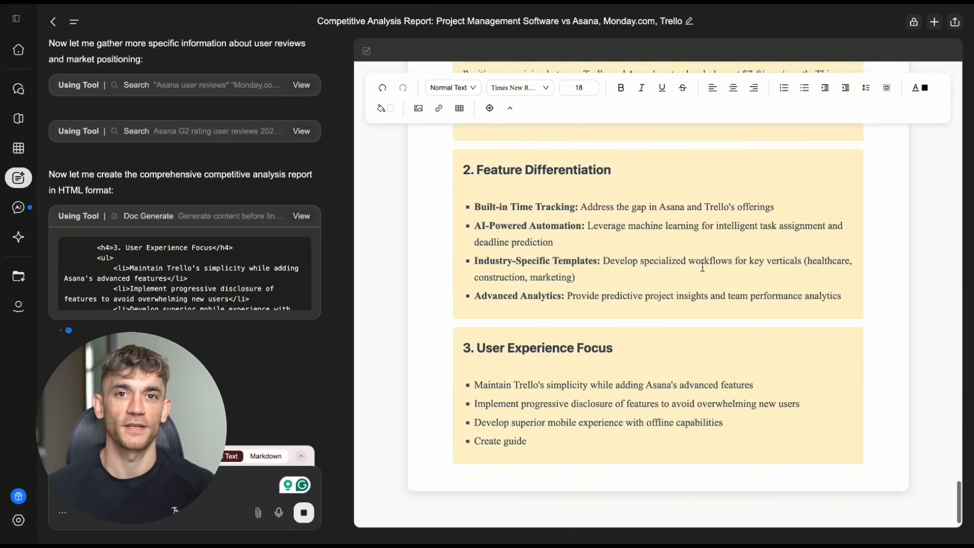
scroll(down, 3)
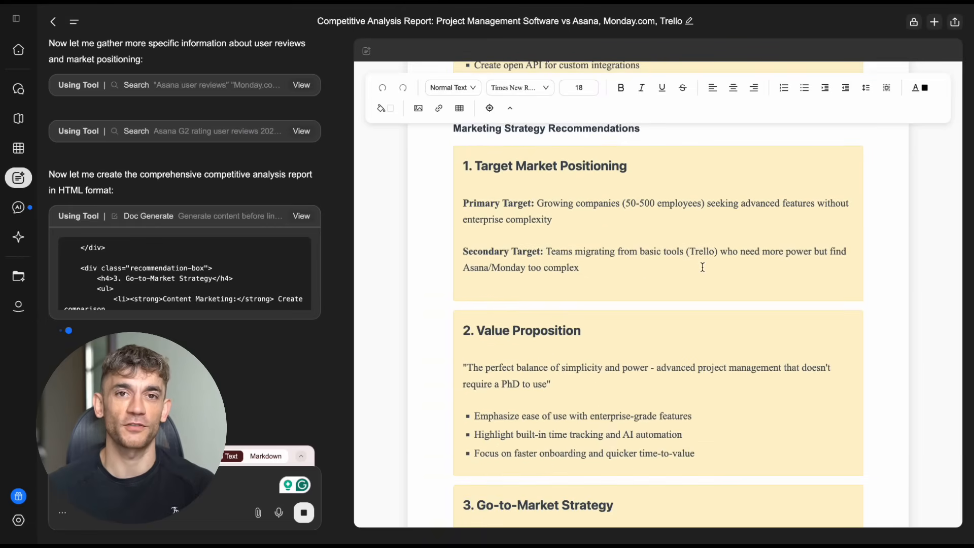
scroll(down, 3)
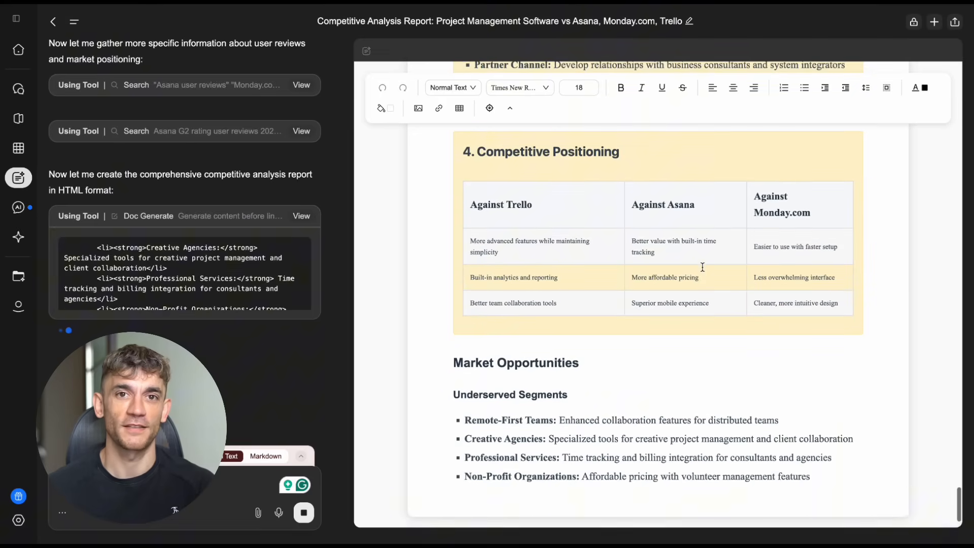
scroll(down, 3)
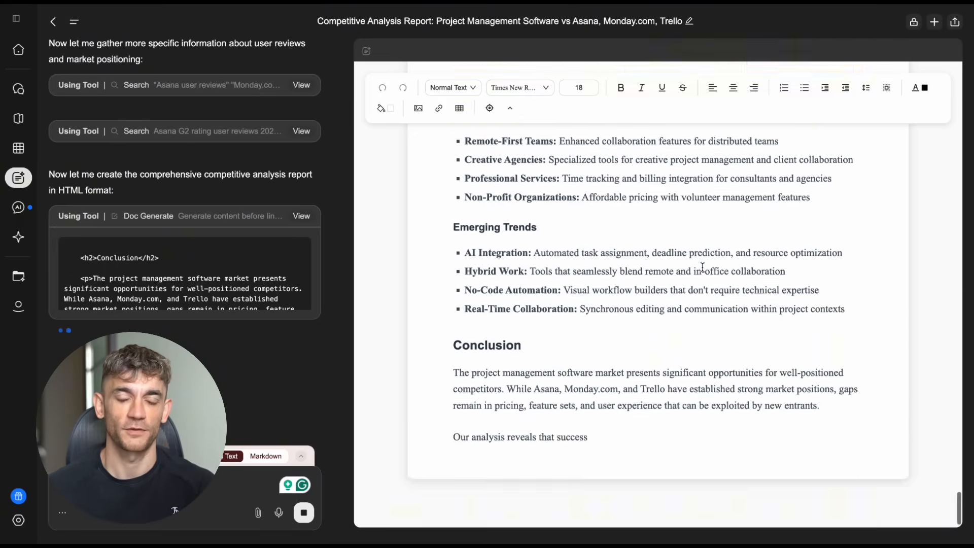
scroll(down, 3)
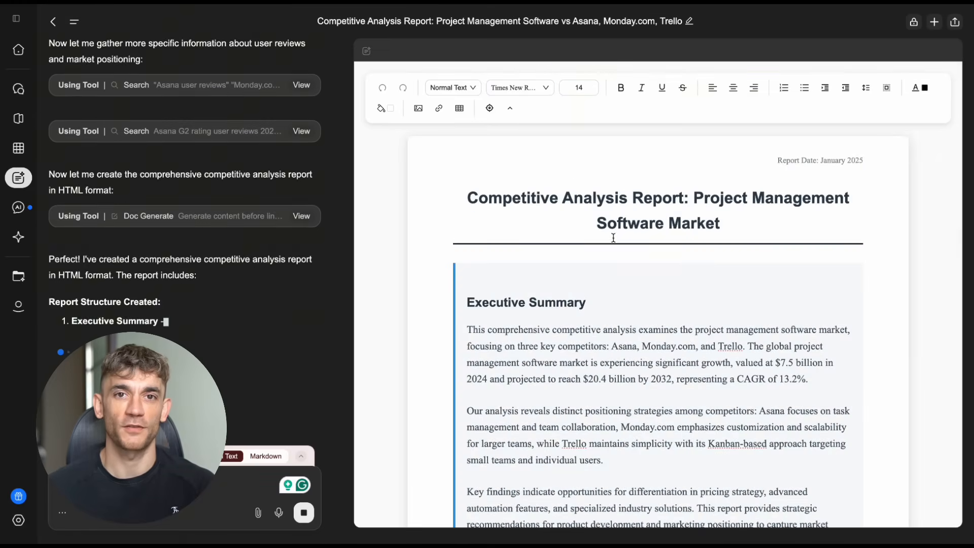
scroll(down, 3)
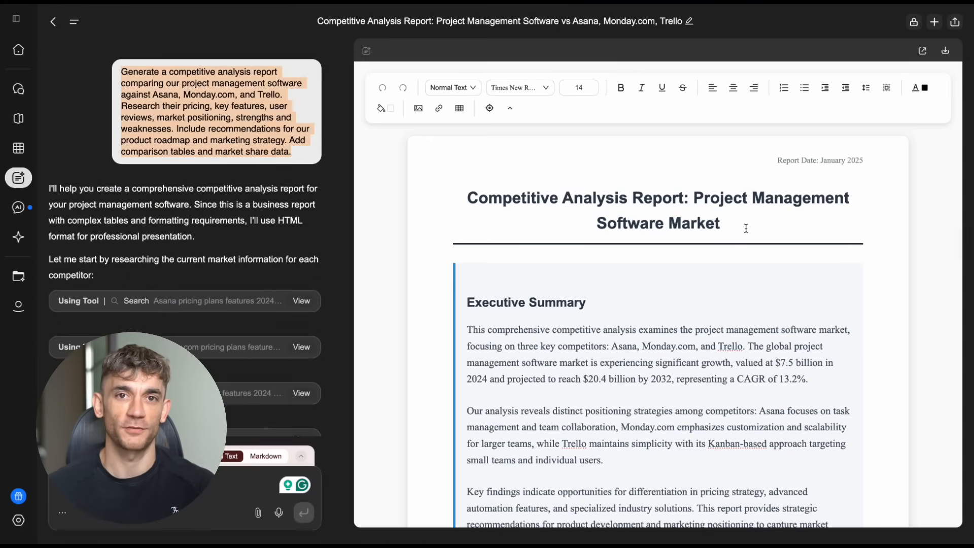
scroll(down, 3)
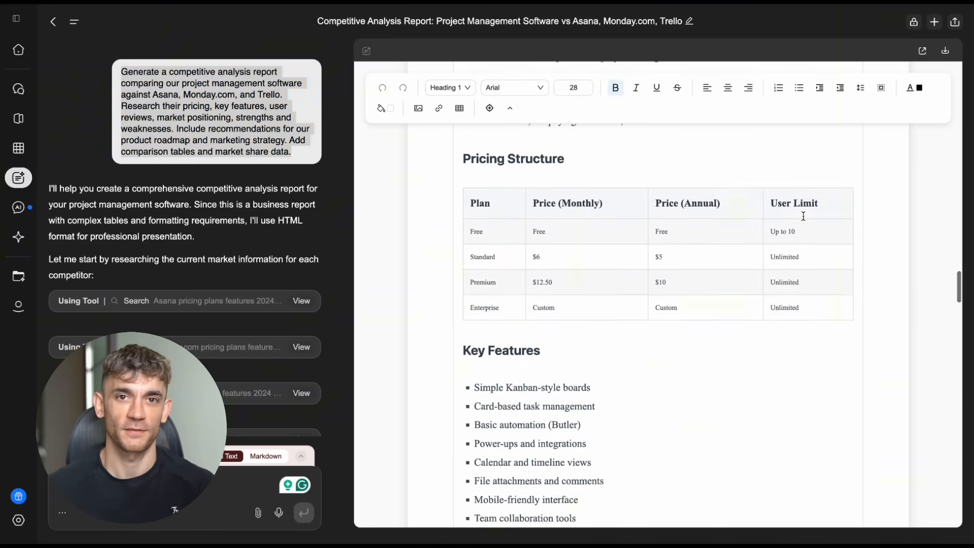
scroll(down, 3)
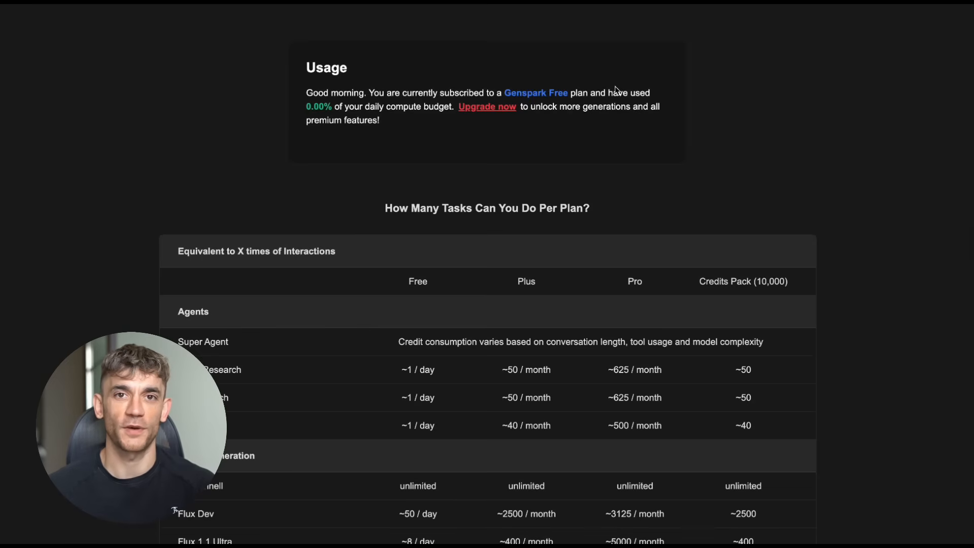
Step: Scroll down the 'How Many Tasks Can You Do Per Plan?' table on the Usage page
scroll(down, 3)
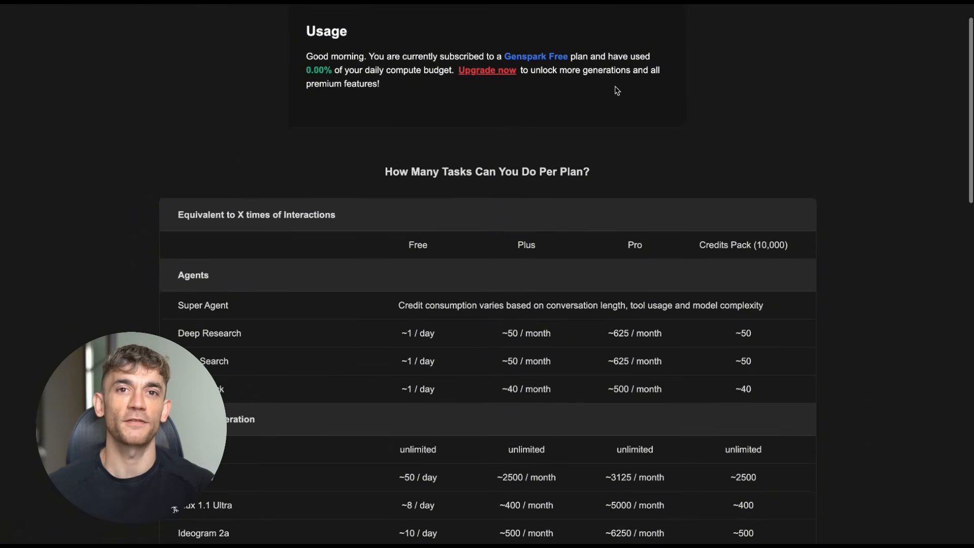
scroll(down, 3)
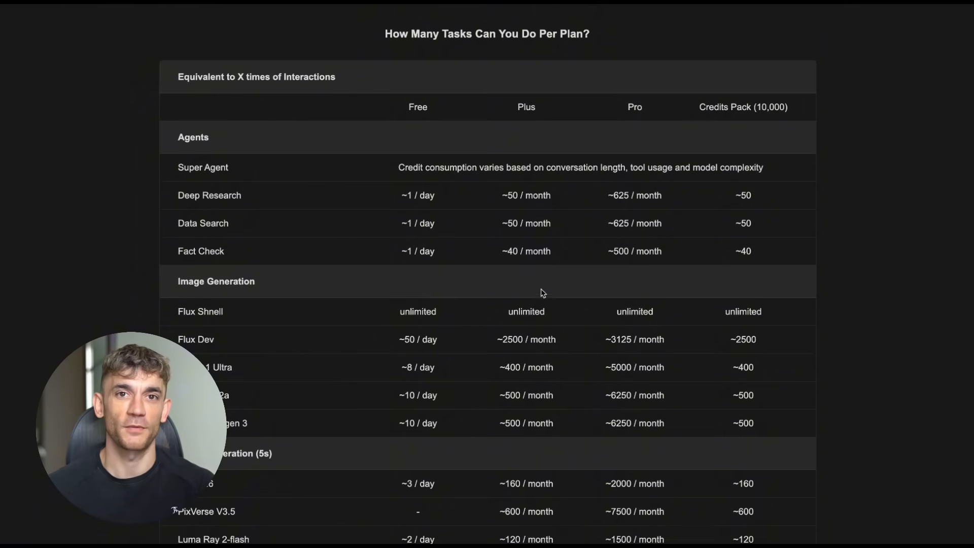
scroll(down, 3)
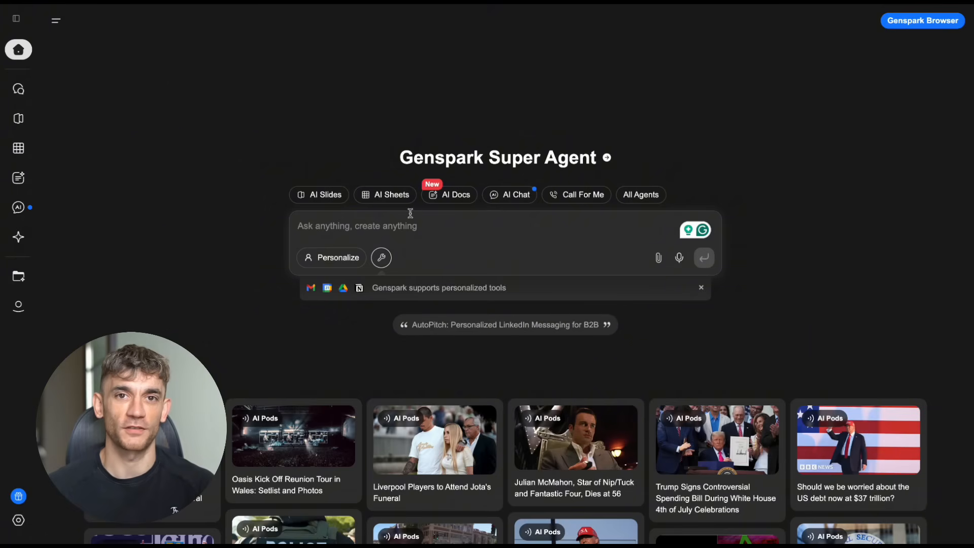
Step: Open the AI Docs gallery and browse Job Applications, Business Communications and Reports and Analysis templates
click(449, 194)
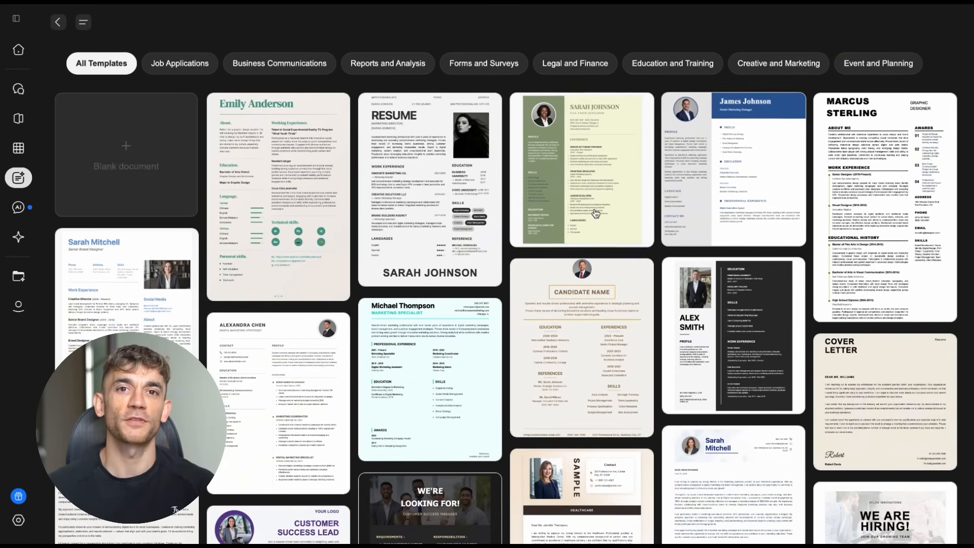
click(180, 63)
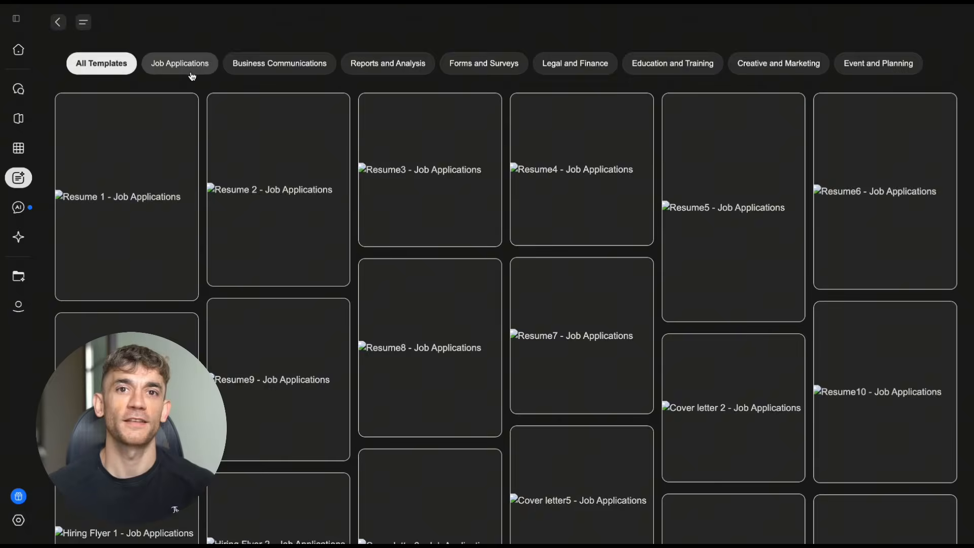
click(275, 63)
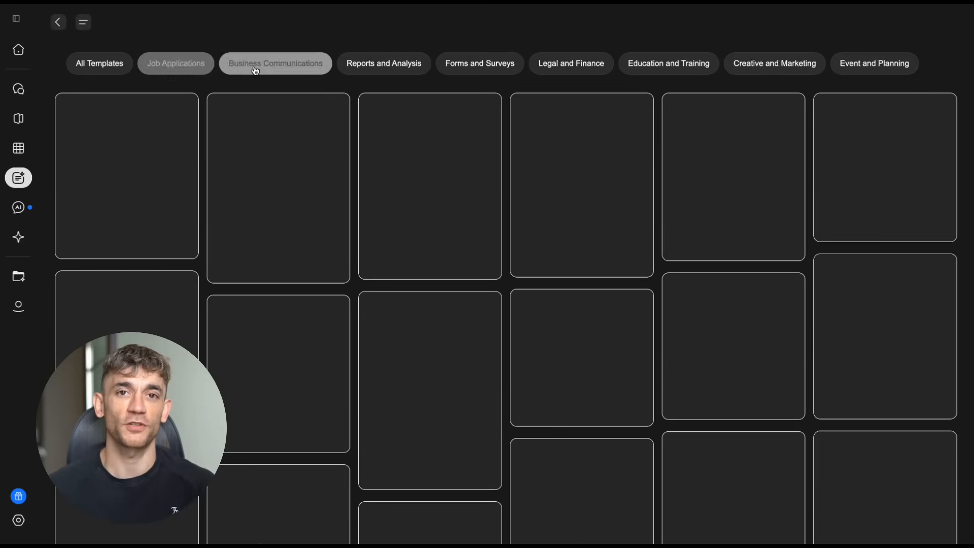
click(274, 63)
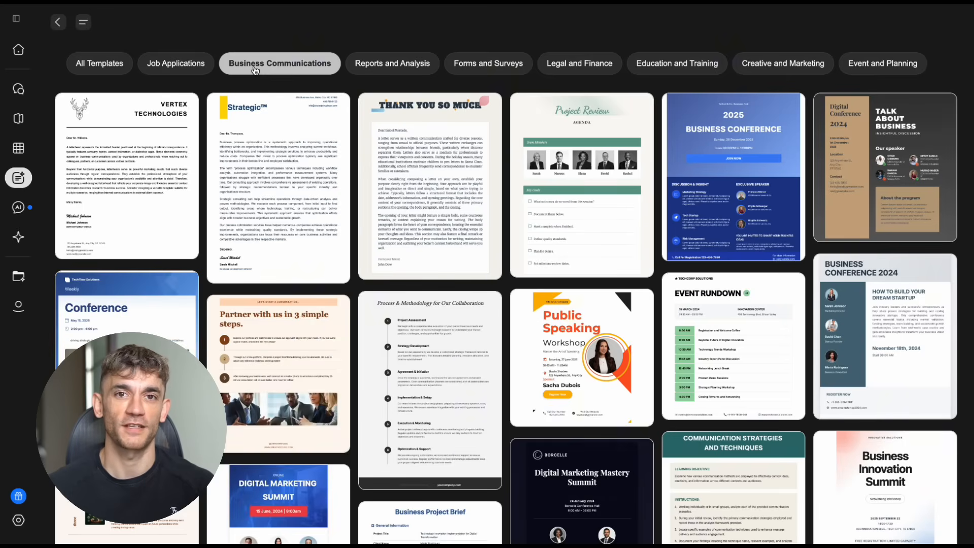
click(386, 62)
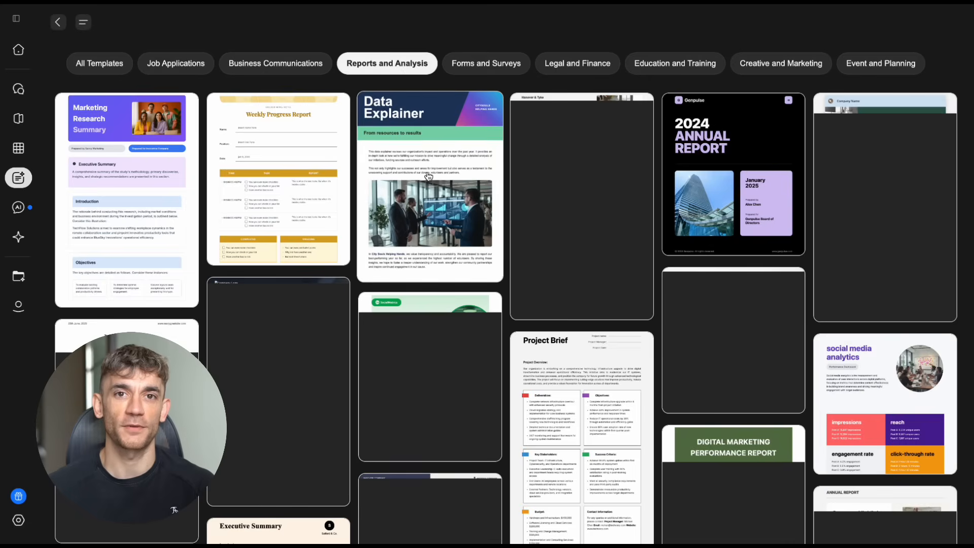
scroll(down, 3)
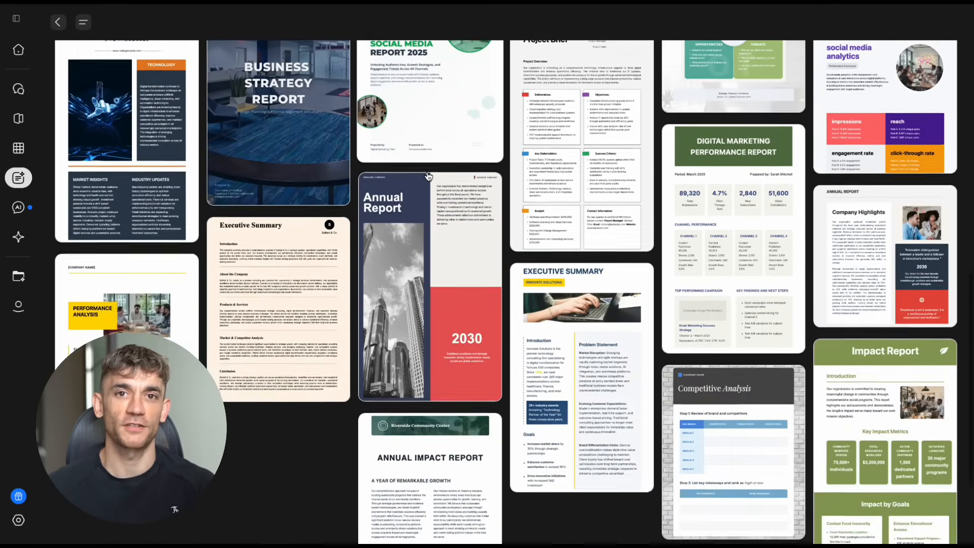
scroll(down, 3)
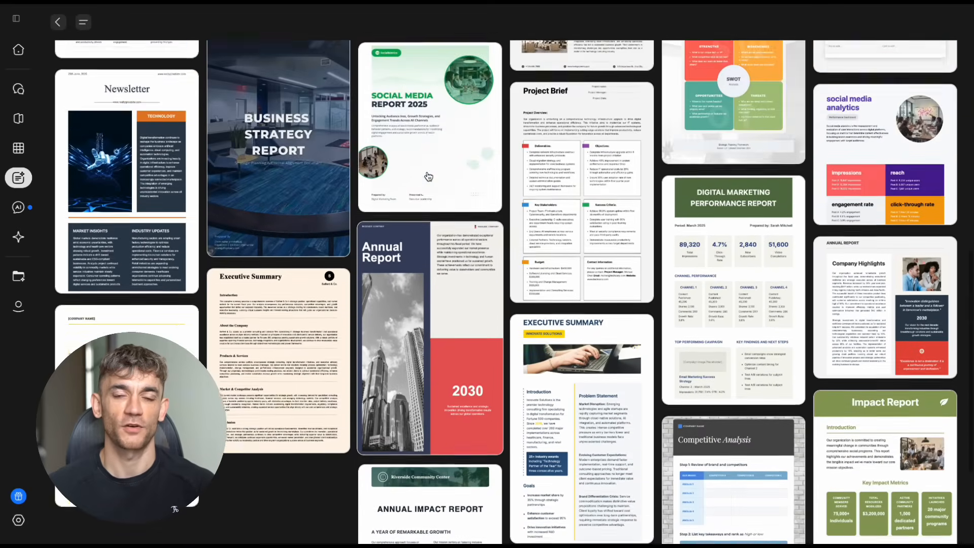
Step: Browse Forms and Surveys through Event and Planning, ending on Creative and Marketing
click(482, 132)
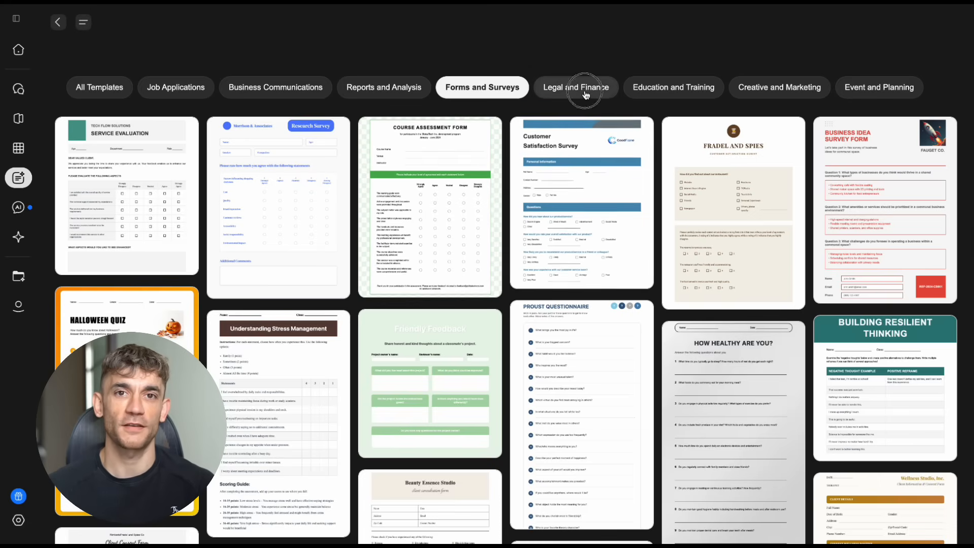
click(572, 87)
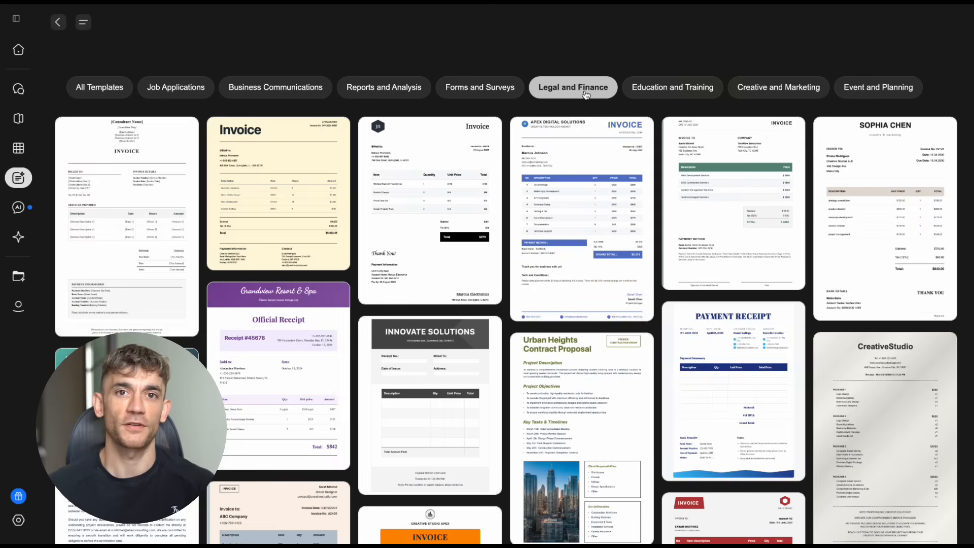
mouse_move(672, 86)
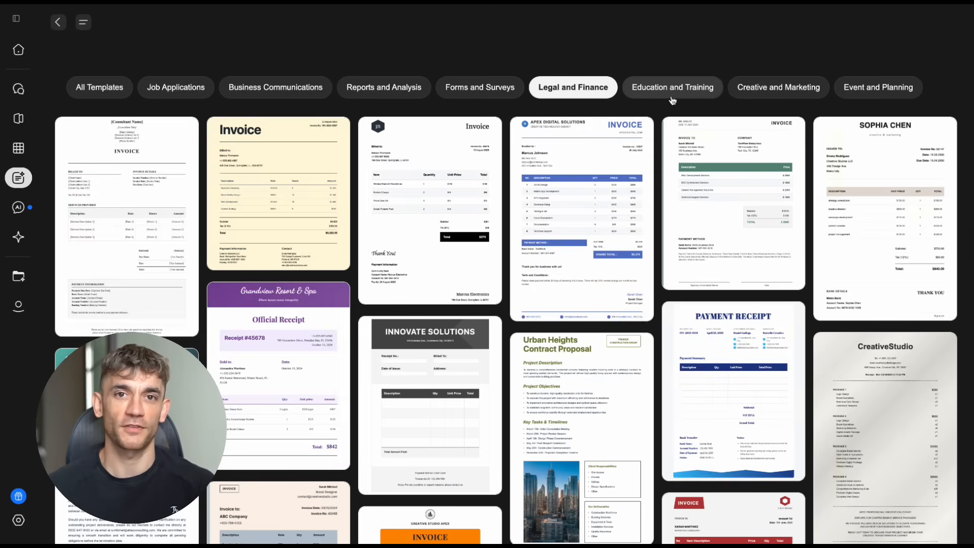
click(672, 86)
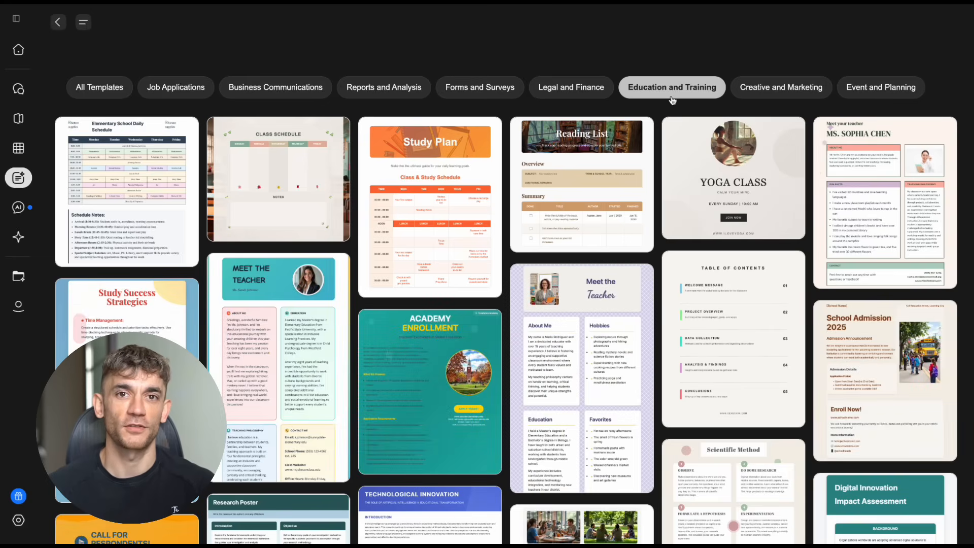
click(777, 87)
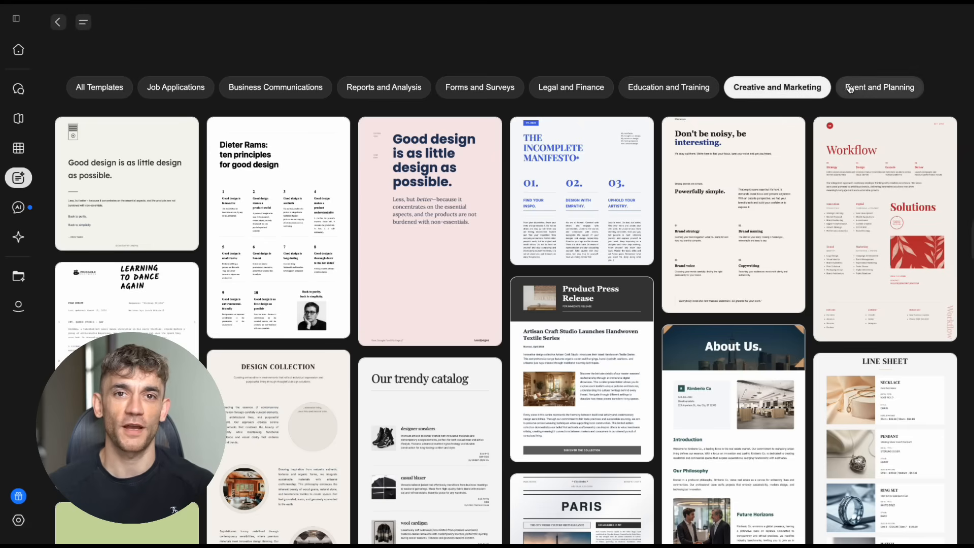
click(877, 87)
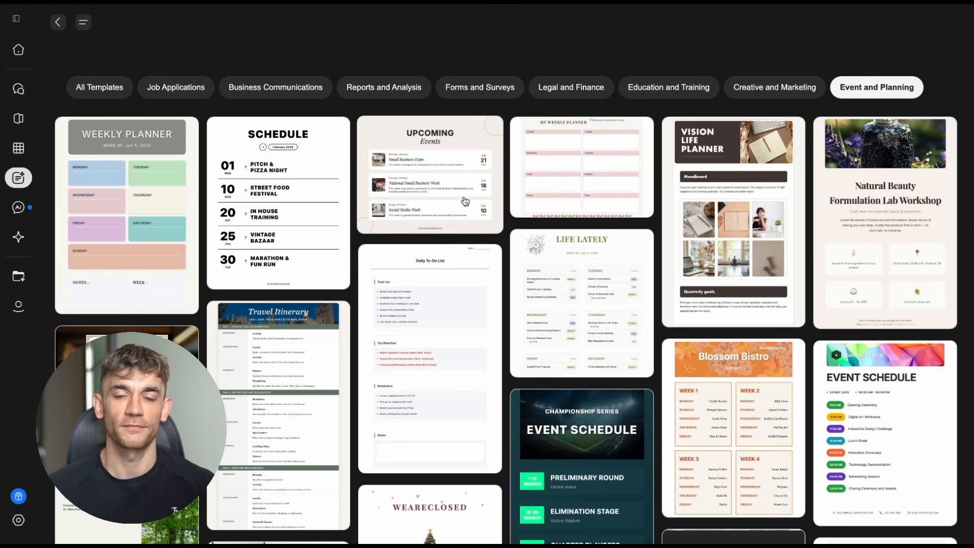
scroll(down, 3)
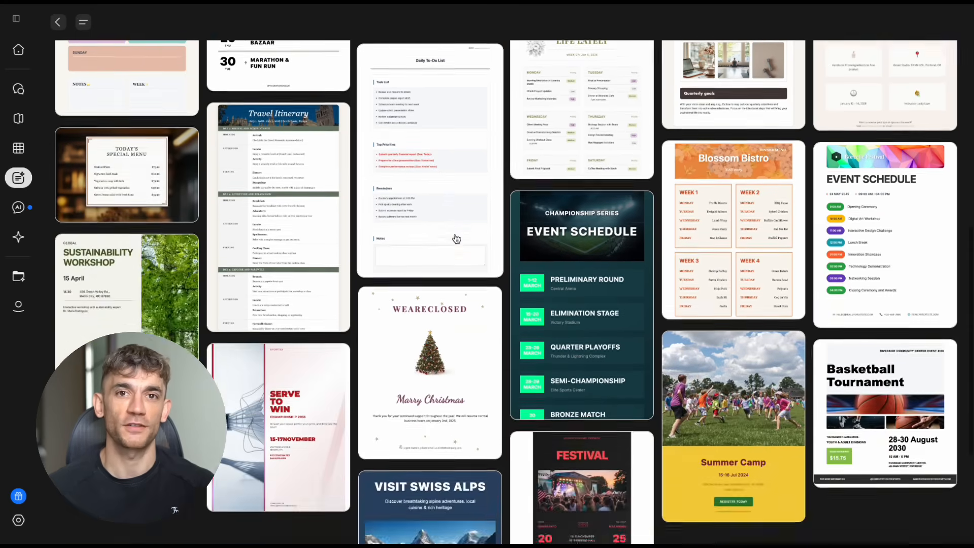
scroll(down, 3)
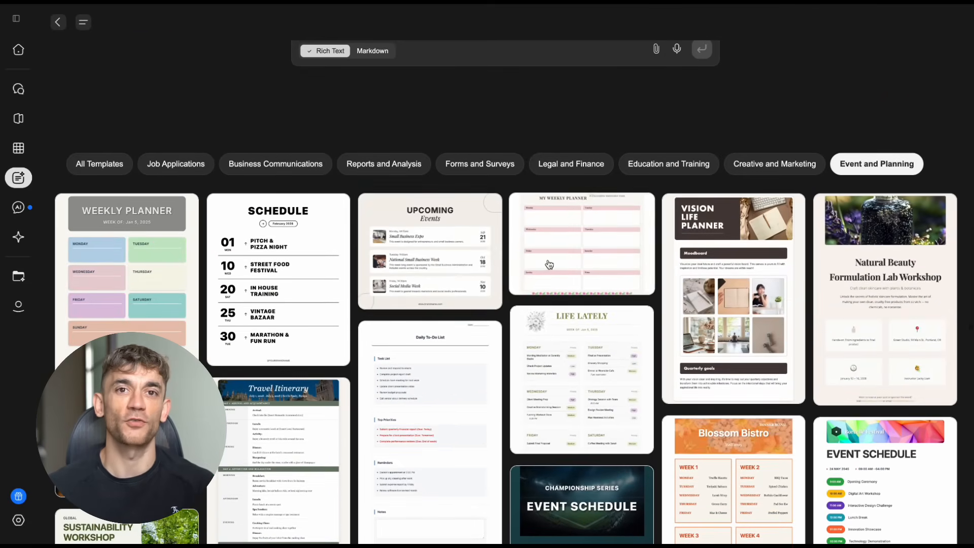
click(774, 163)
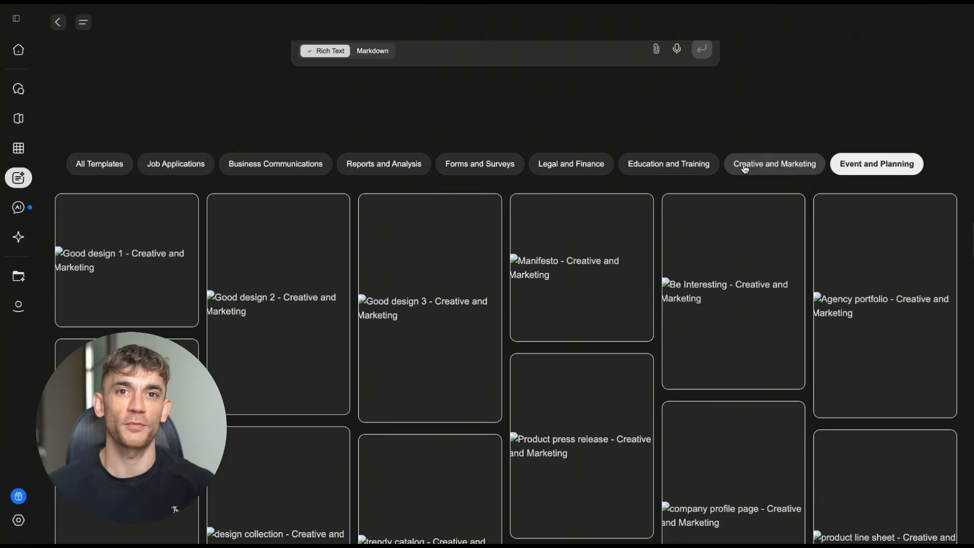
click(774, 163)
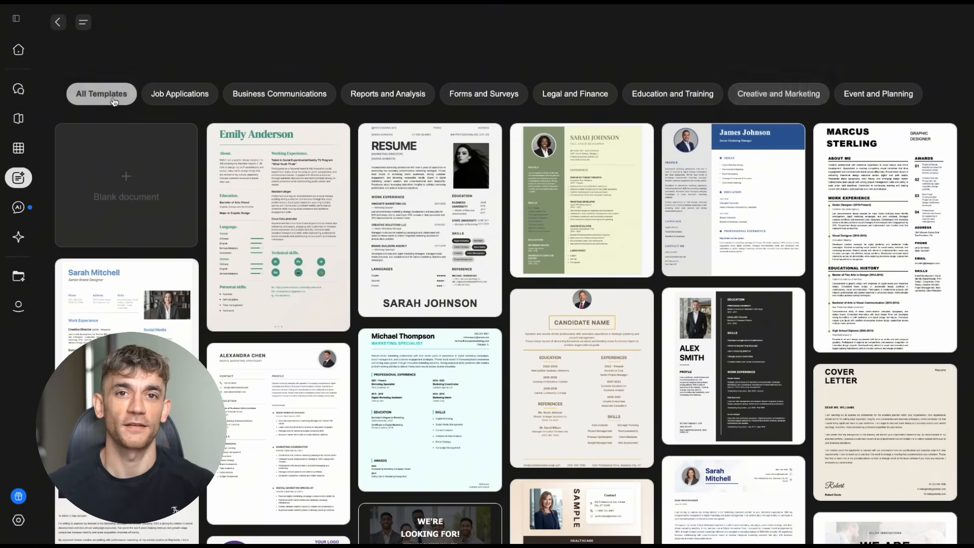
scroll(down, 3)
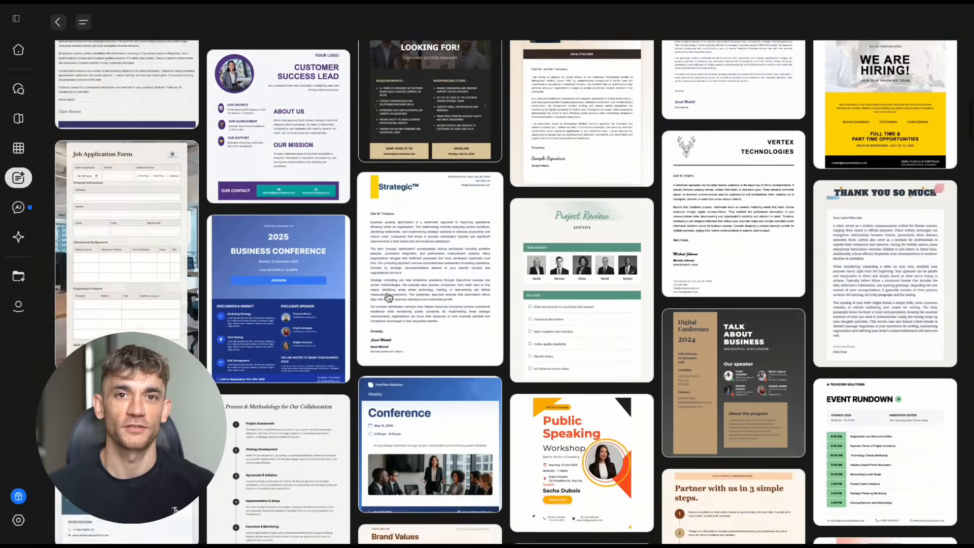
scroll(down, 3)
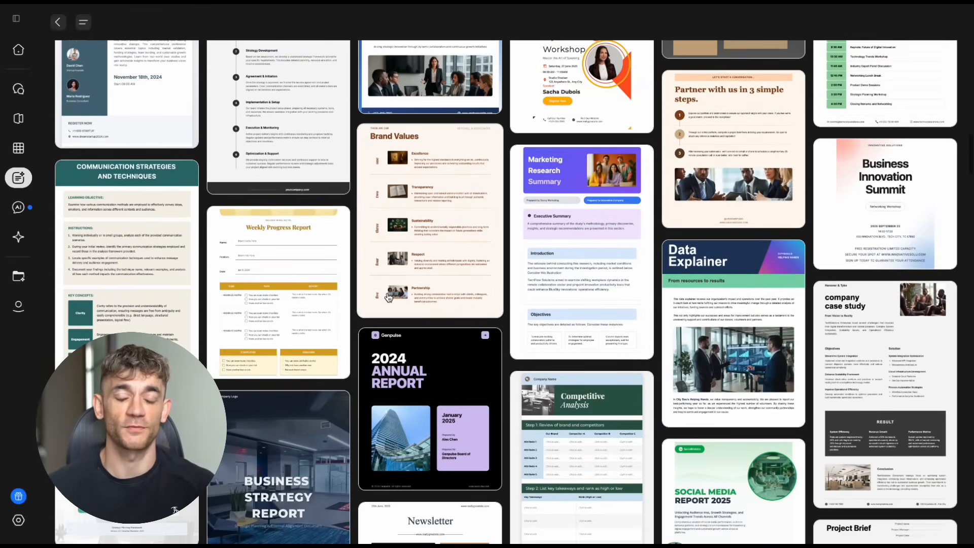
scroll(down, 3)
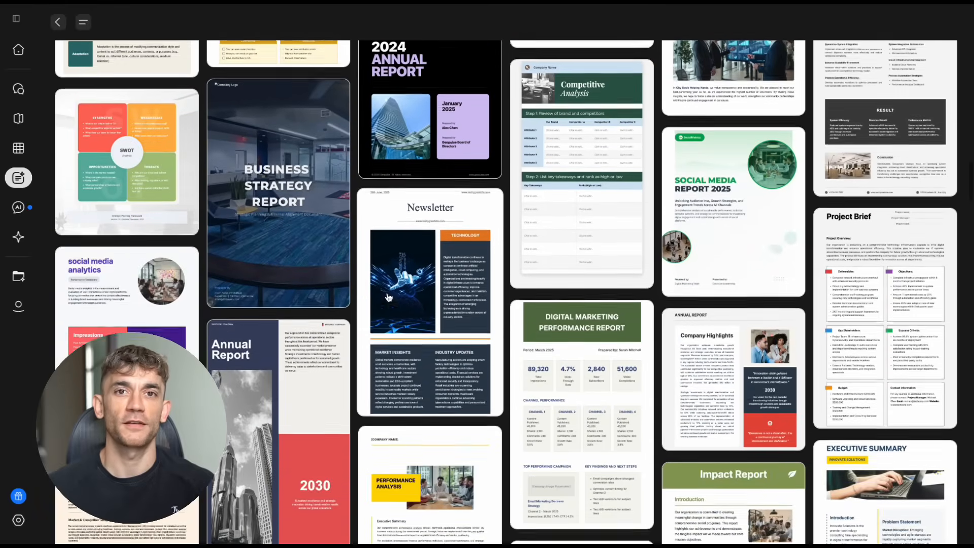
scroll(down, 3)
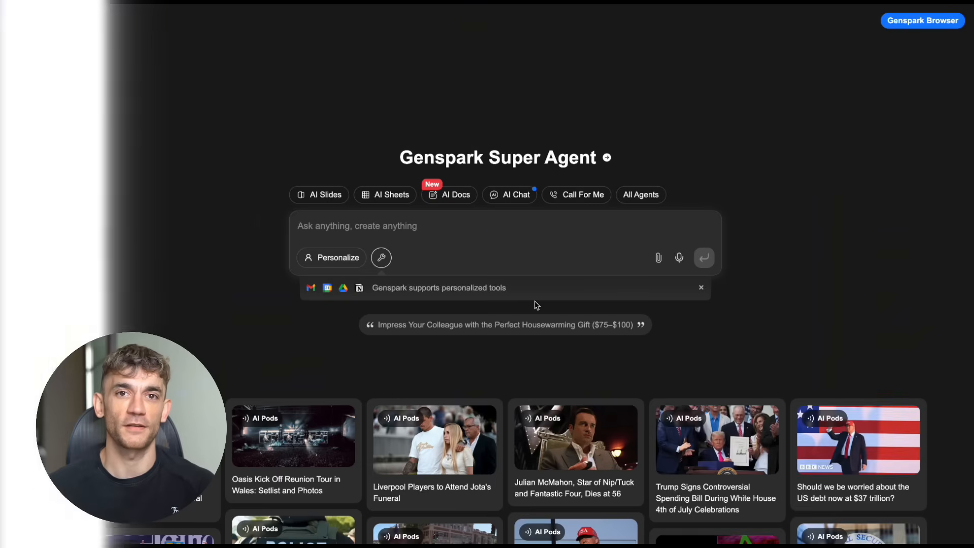
Step: Open AI Docs and send the request for a complete new-product marketing campaign
click(455, 194)
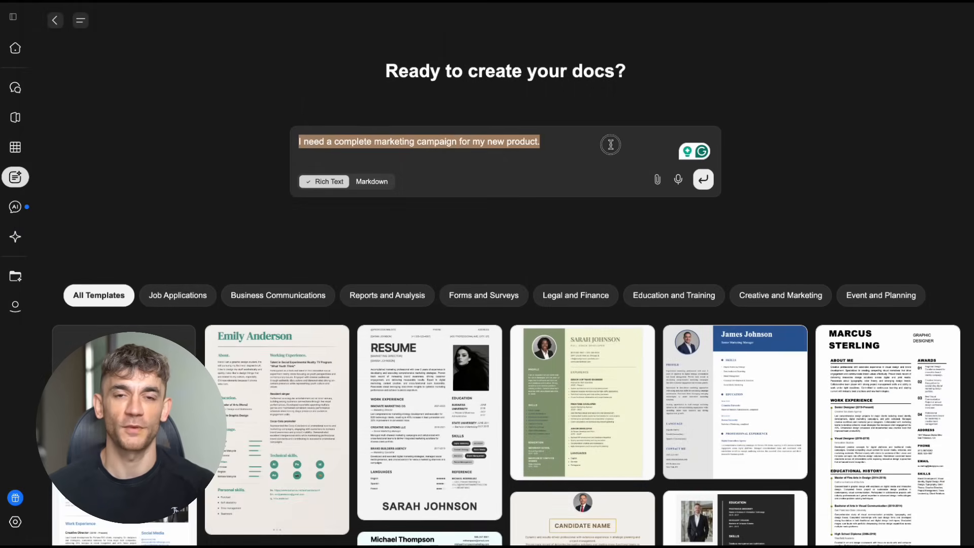
click(702, 179)
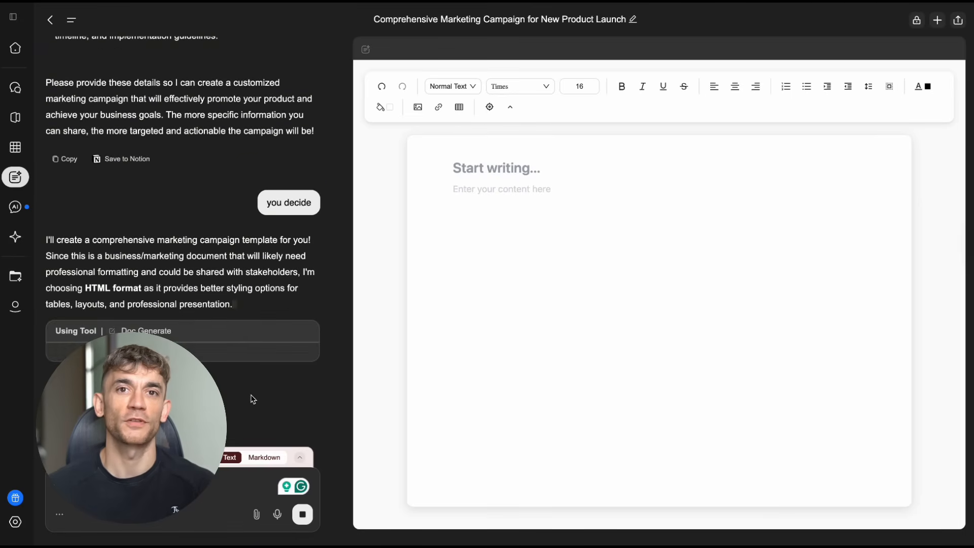
Step: Follow the EcoSmart Home Hub draft through summary, product overview, competitor table and audiences
scroll(down, 3)
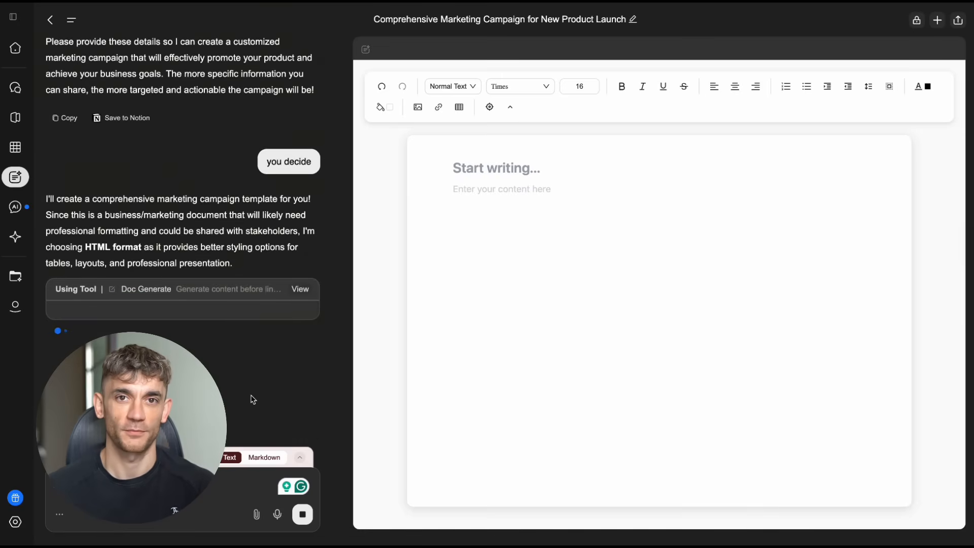
scroll(down, 3)
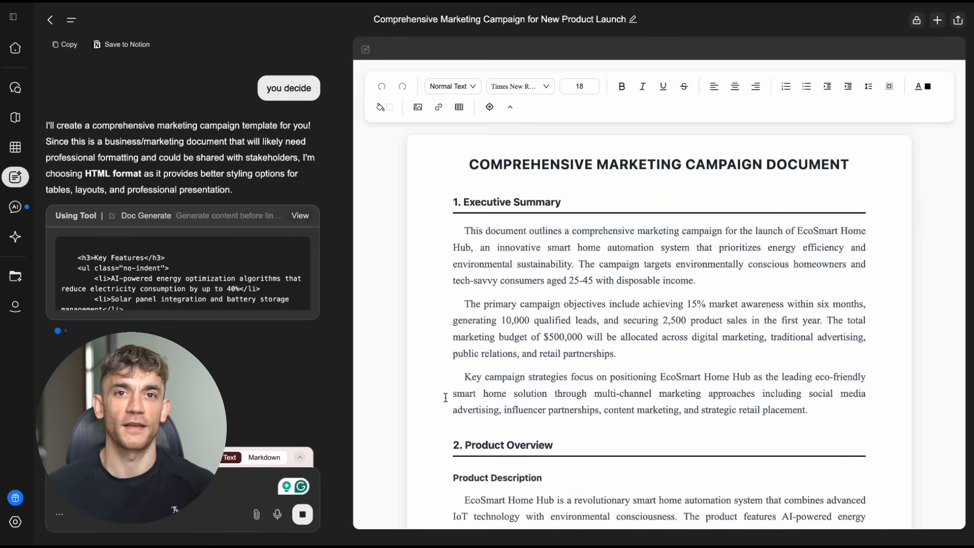
scroll(down, 3)
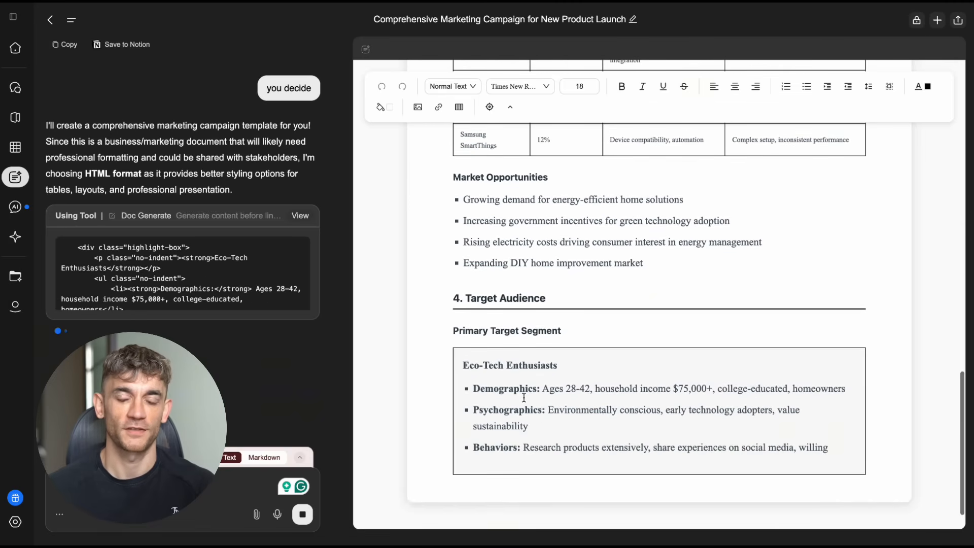
scroll(down, 3)
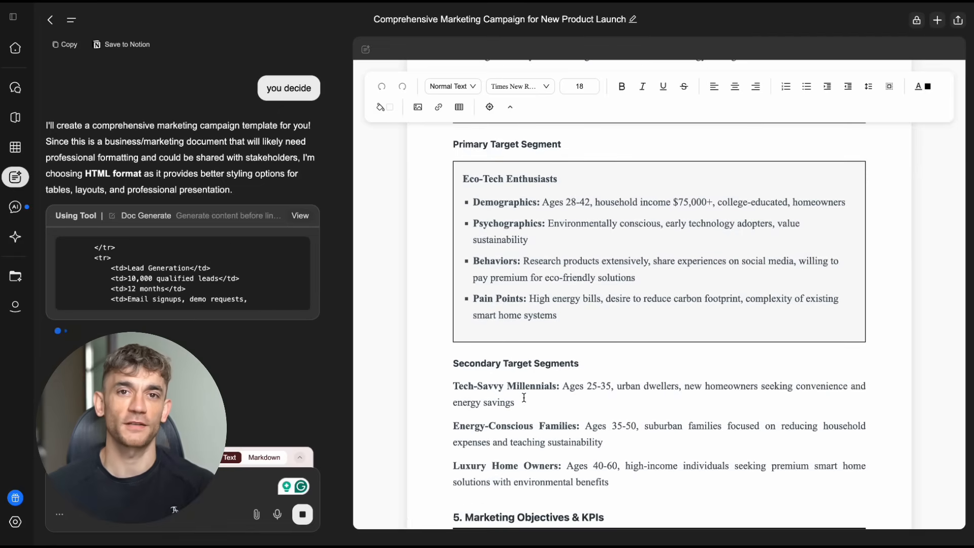
scroll(down, 3)
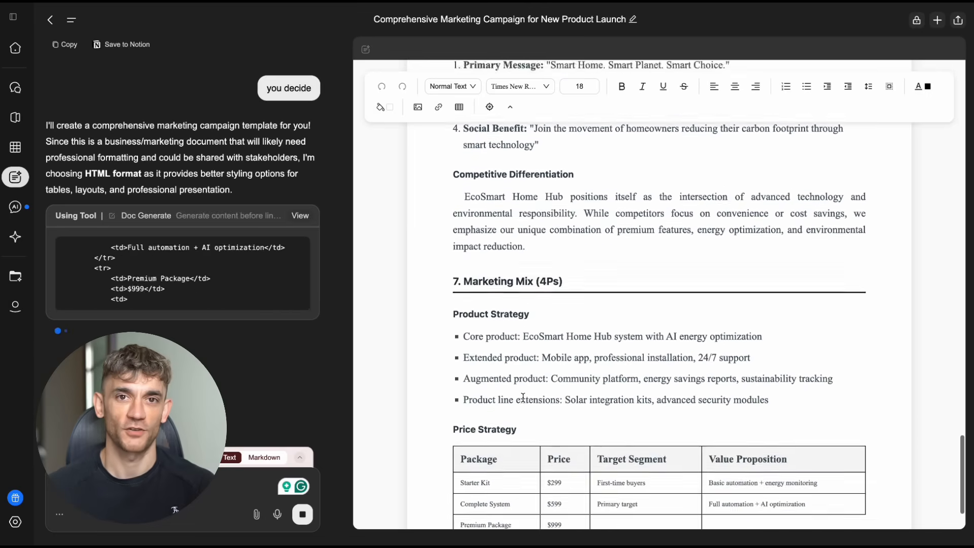
Step: Follow generation through the marketing mix, price table, channels, monthly timeline and budget table
scroll(down, 3)
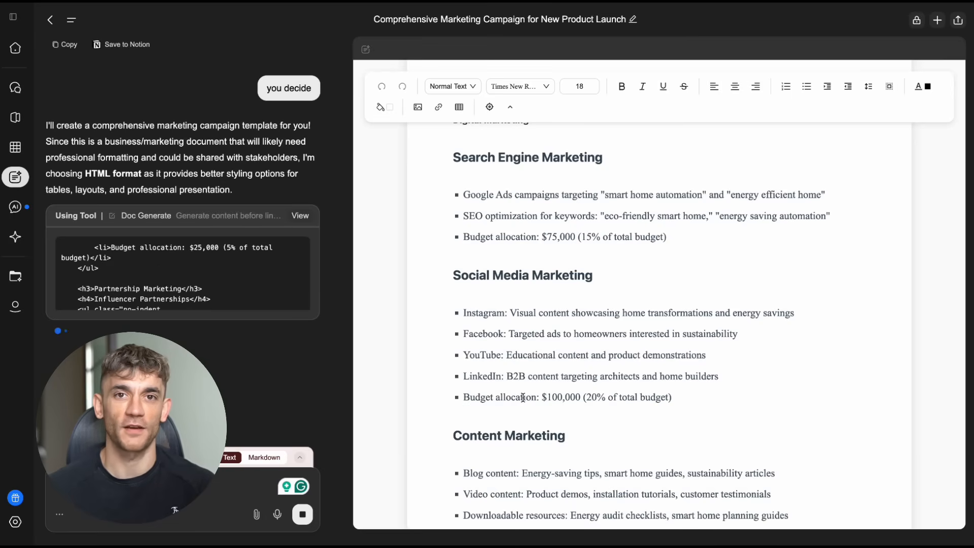
scroll(down, 3)
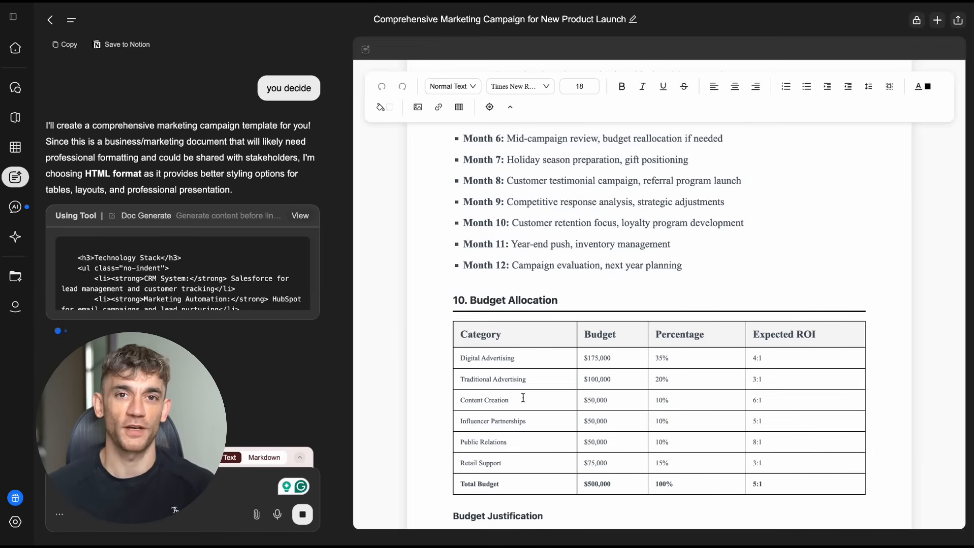
scroll(down, 3)
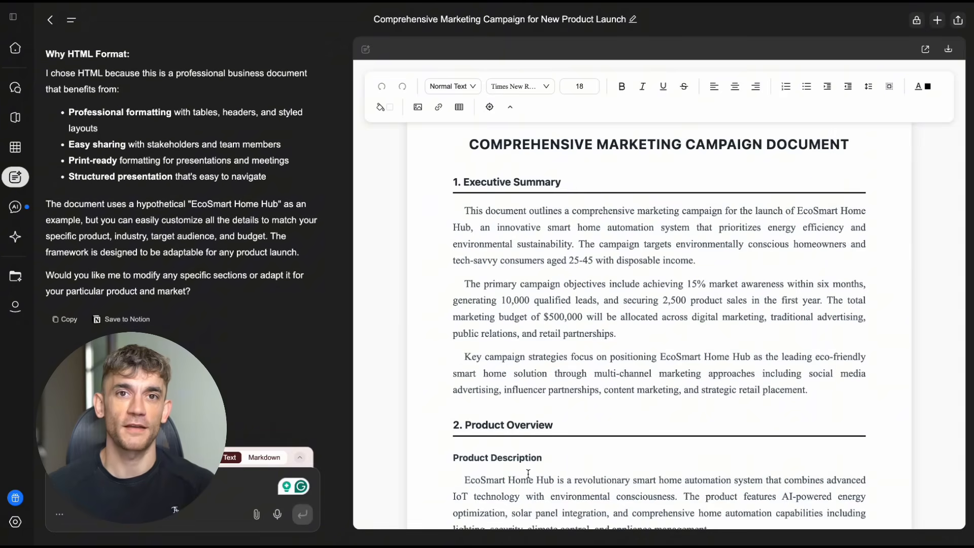
Step: Review the finished campaign down to the risk table, conclusion and next steps
scroll(down, 3)
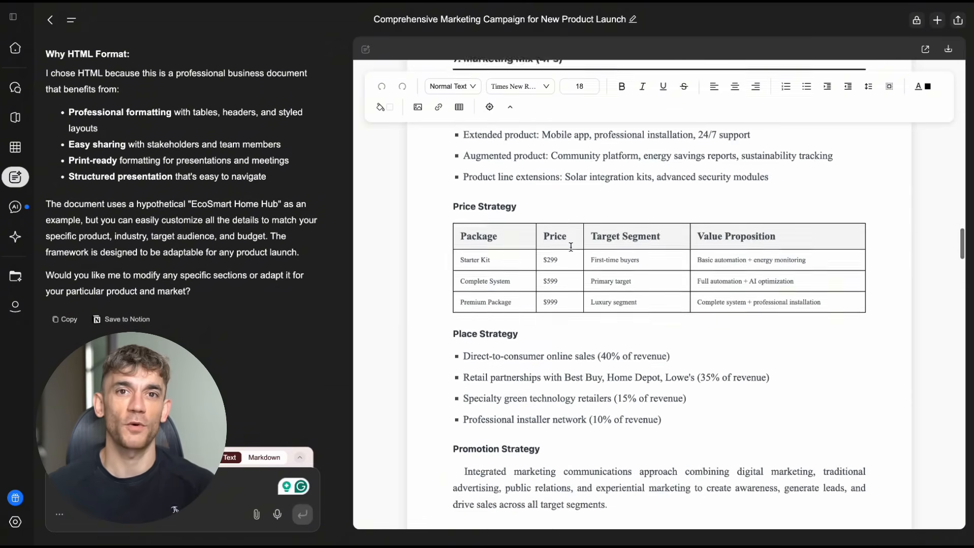
scroll(down, 3)
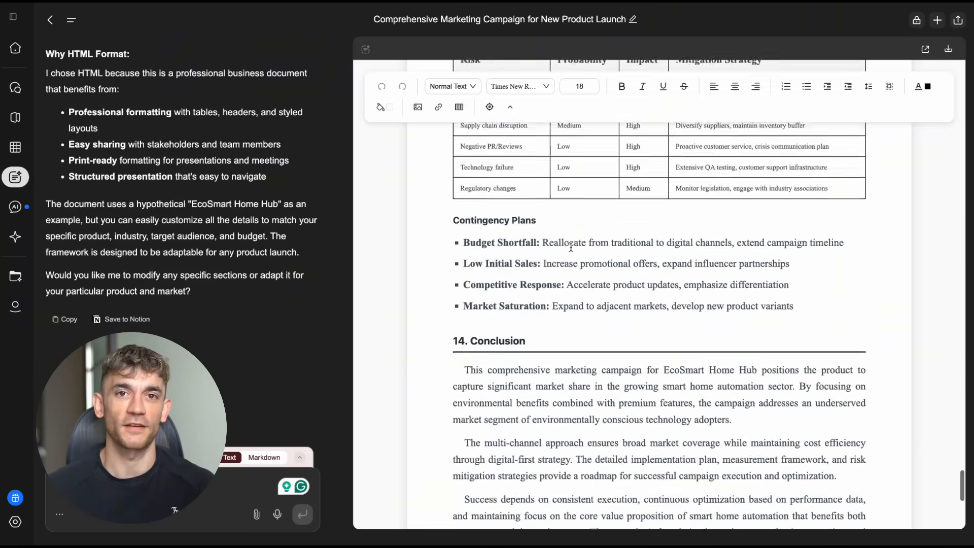
scroll(down, 3)
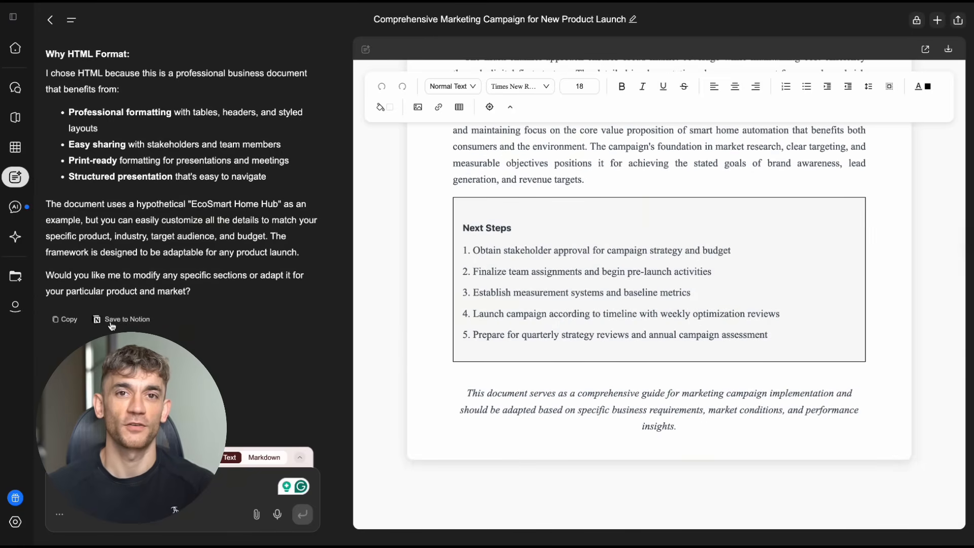
mouse_move(194, 332)
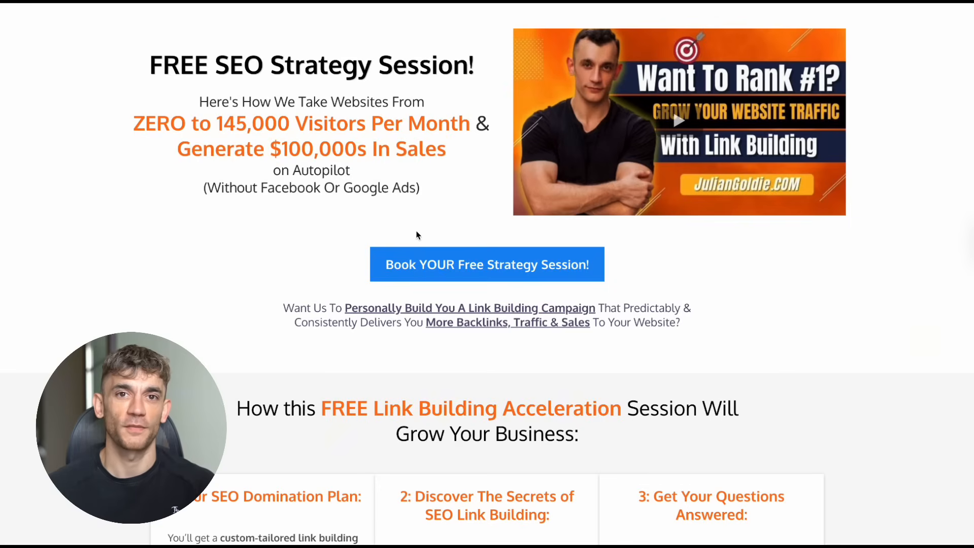
Step: Browse the AI Success Lab Classroom catalogue and then the Community discussion feed
scroll(down, 3)
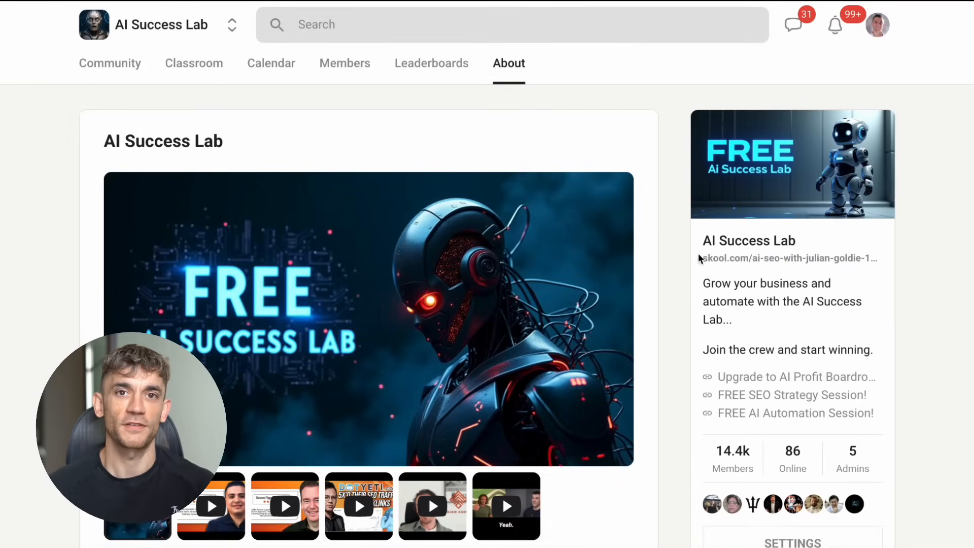
click(193, 63)
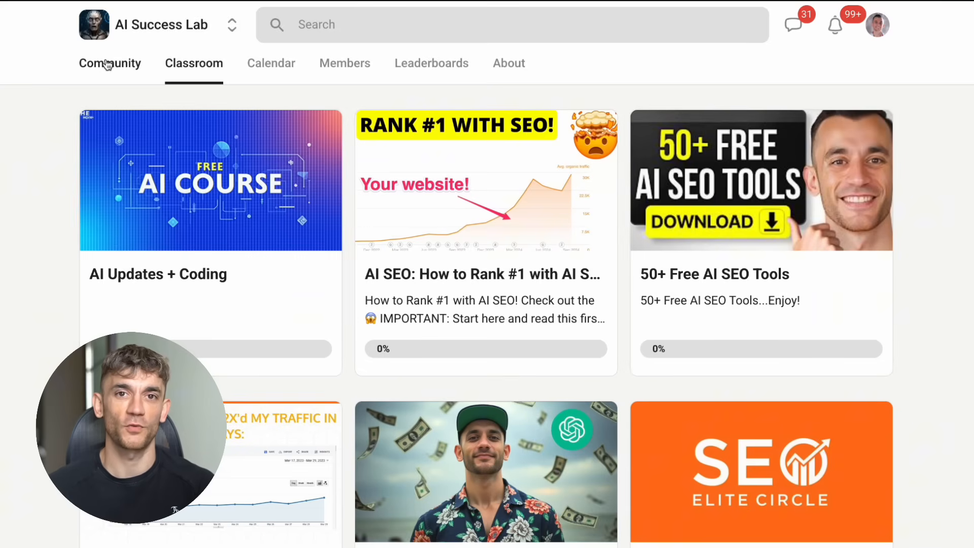
click(110, 63)
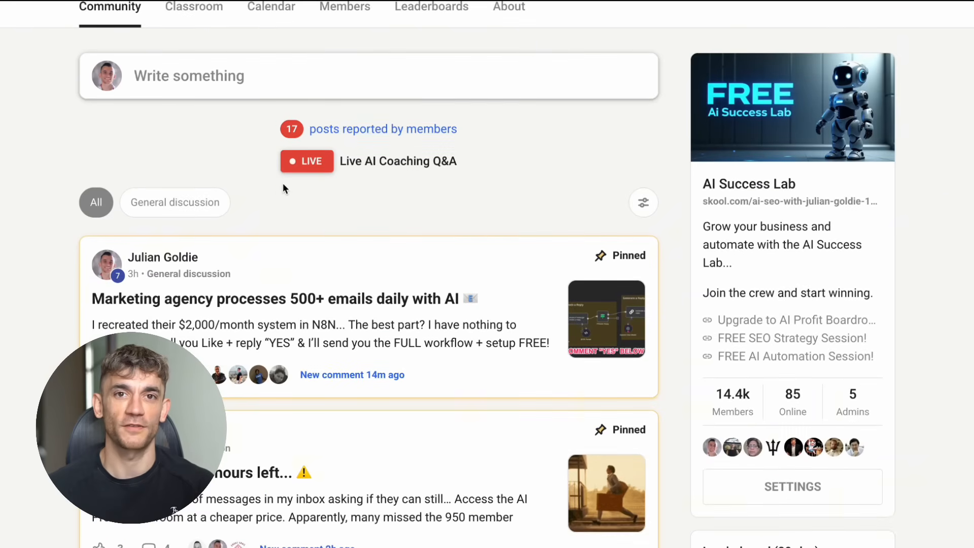
scroll(down, 3)
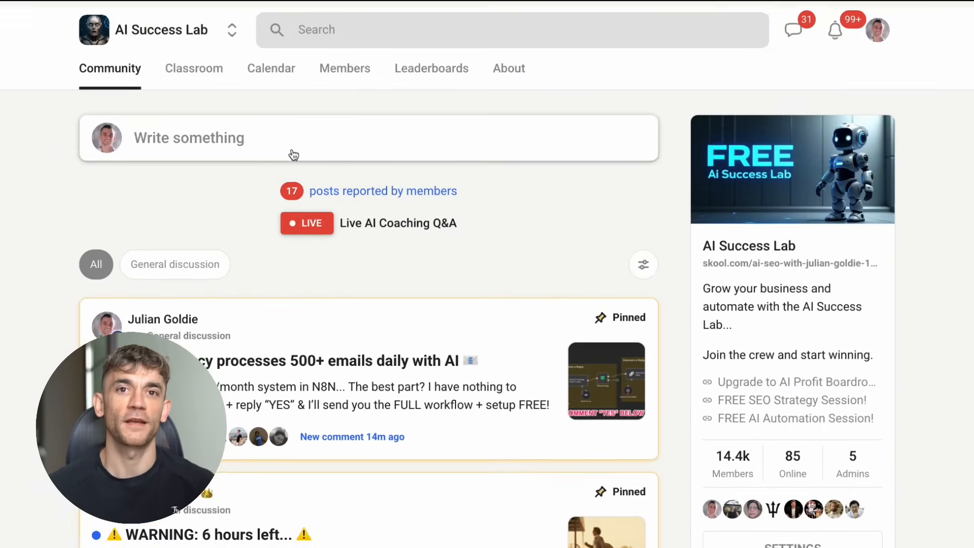
scroll(down, 3)
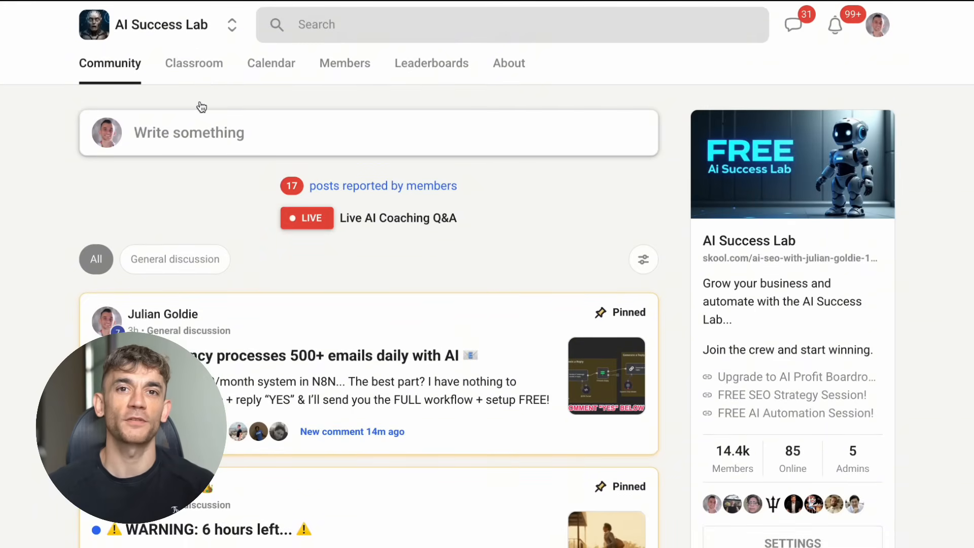
Step: Return to Classroom and open the AI Updates + Coding course lessons
click(194, 63)
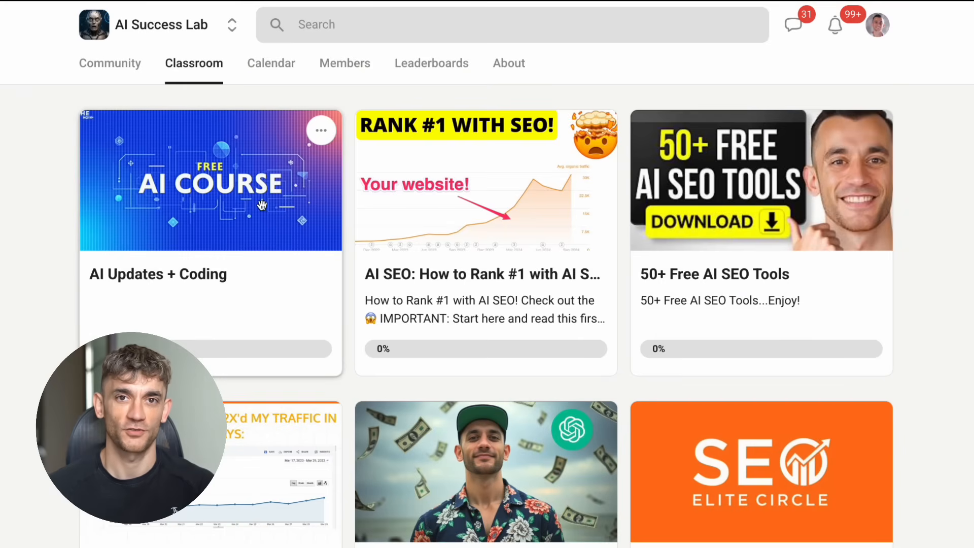
click(211, 180)
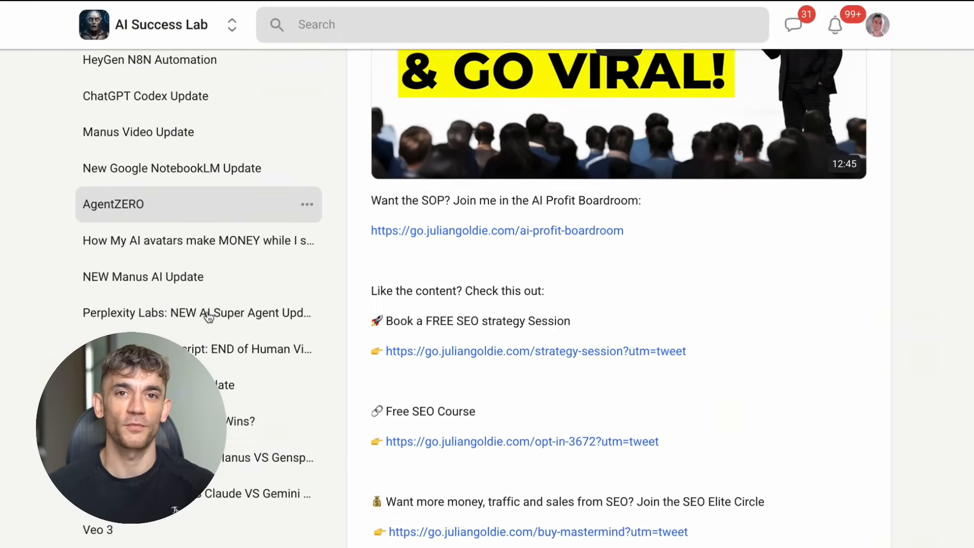
scroll(down, 3)
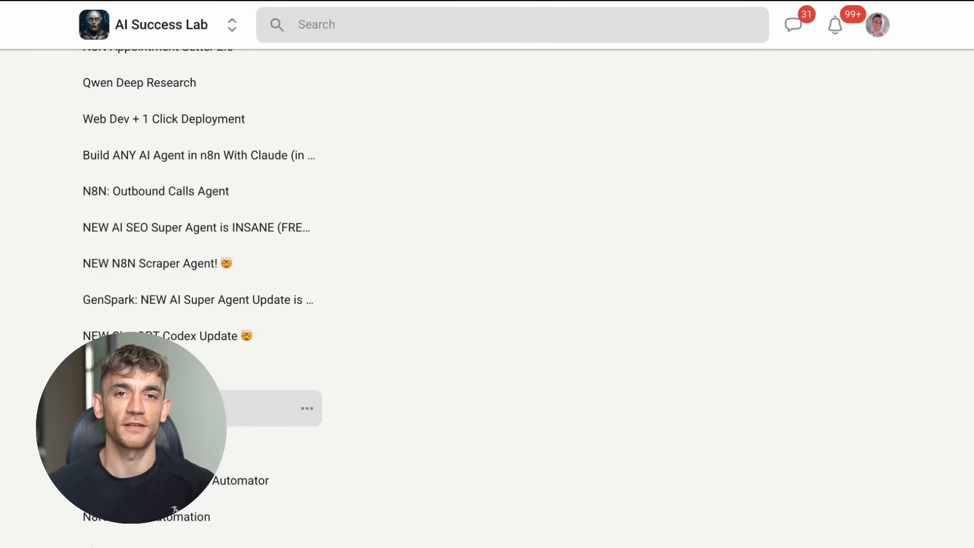